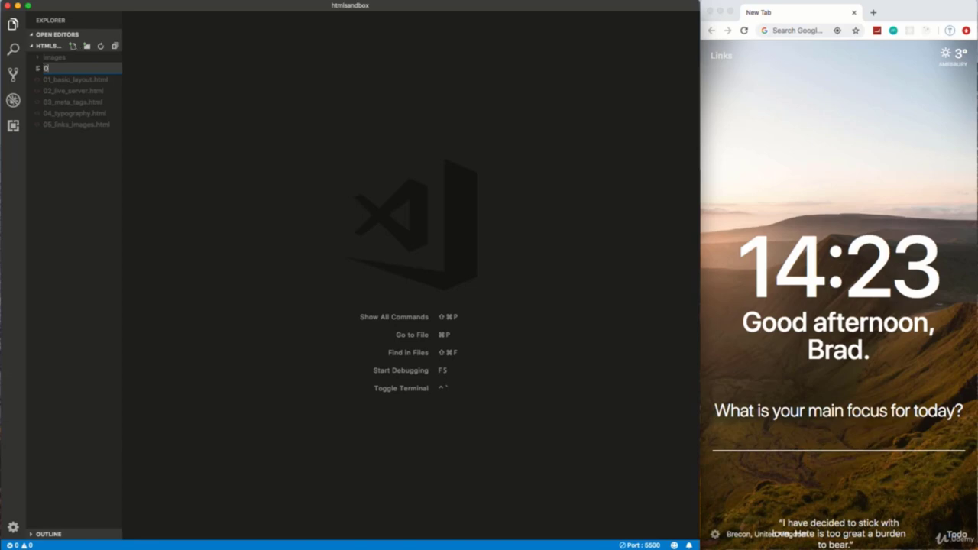
Name the new file 06_lists_tables.html, title it 'Lists & Tables', and add an 'Unordered lists' comment
type("06_list")
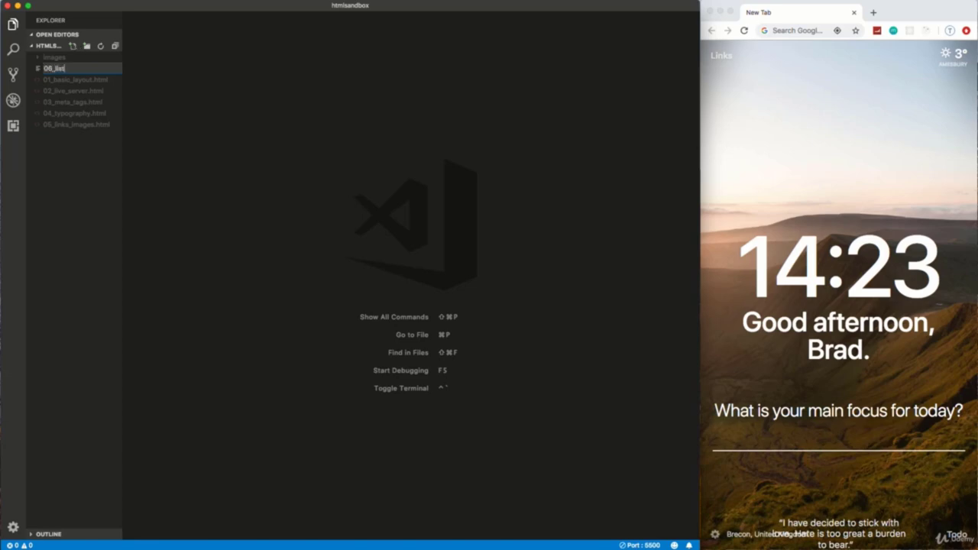
type("_tables.html")
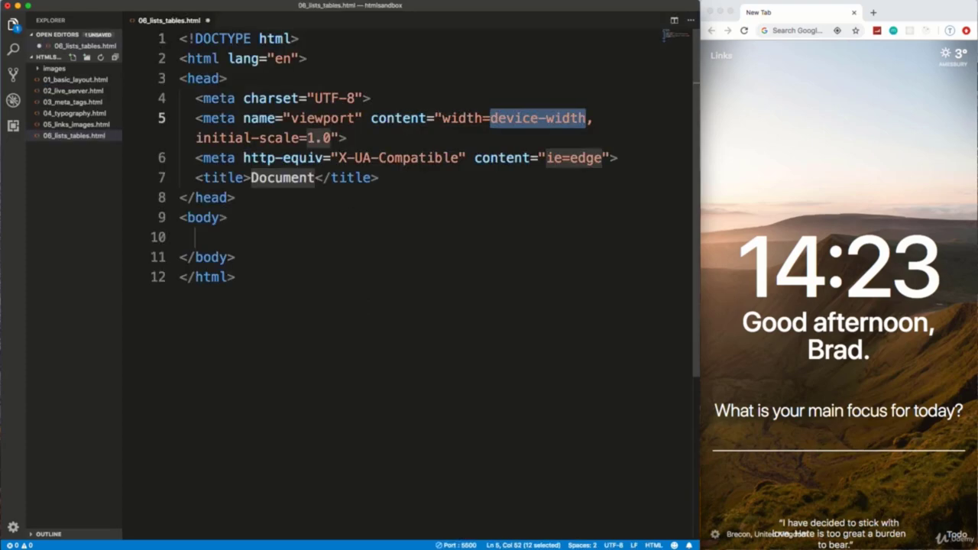
left_click(12, 25)
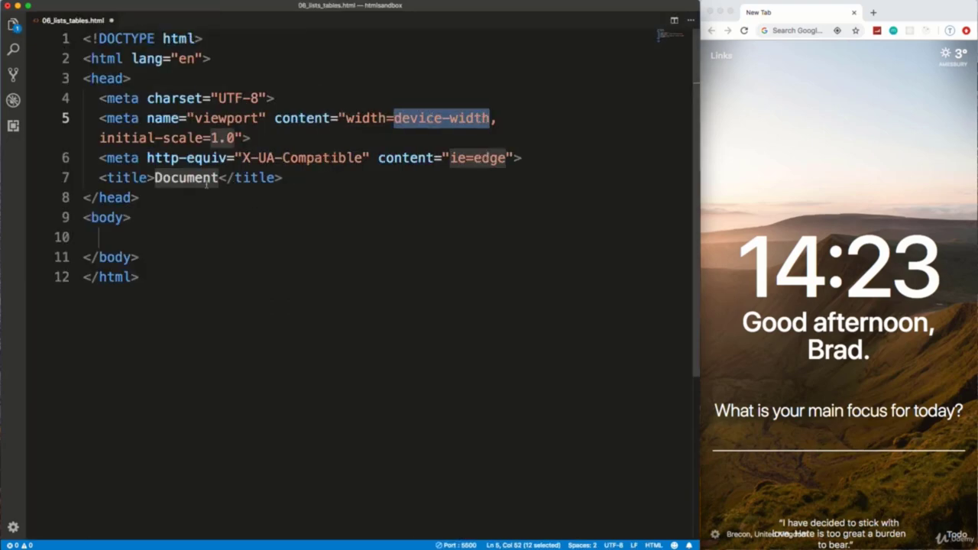
type("Lists & Tables")
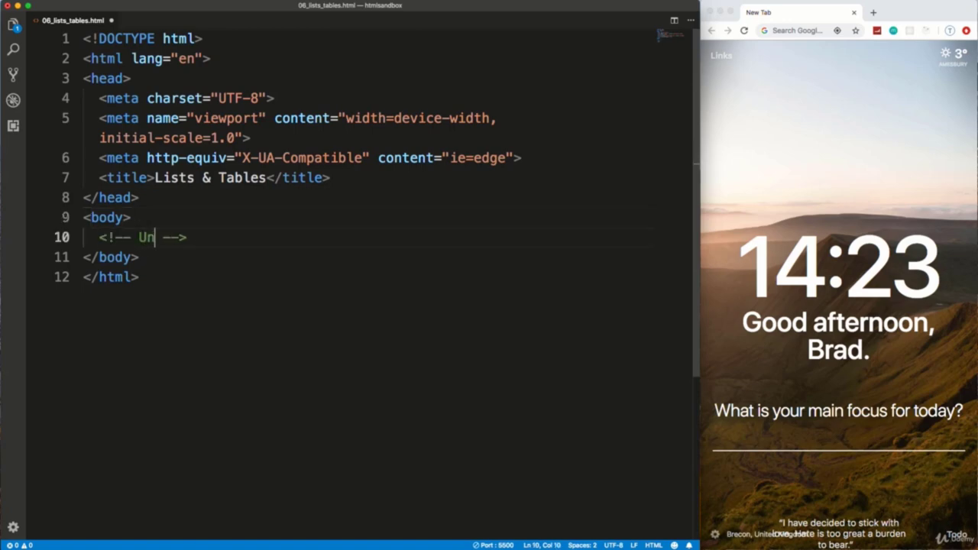
type("ordered lists")
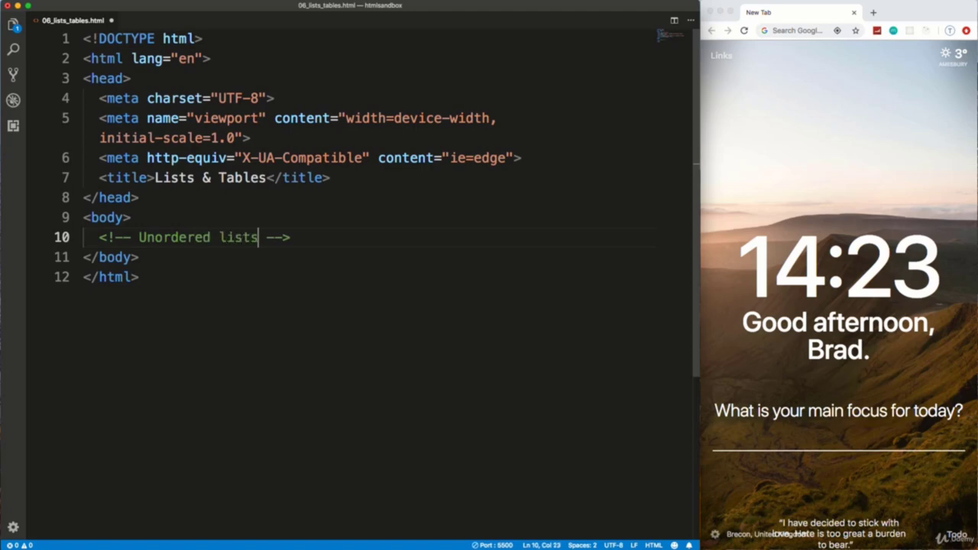
key("enter")
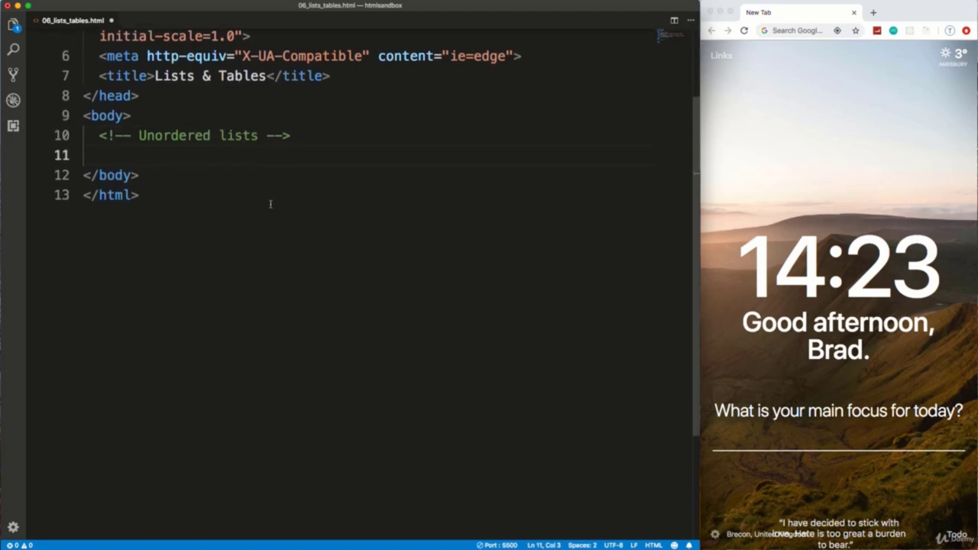
mouse_move(266, 208)
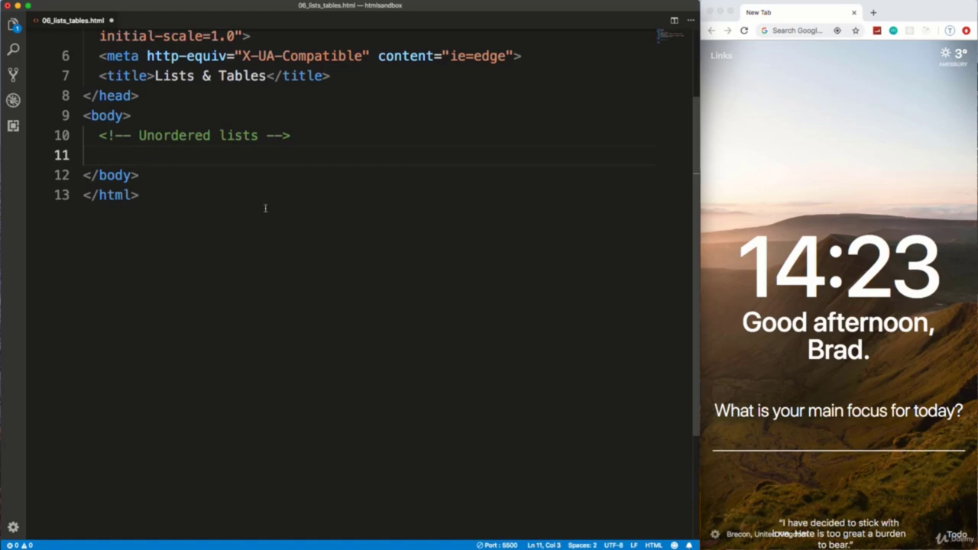
mouse_move(272, 206)
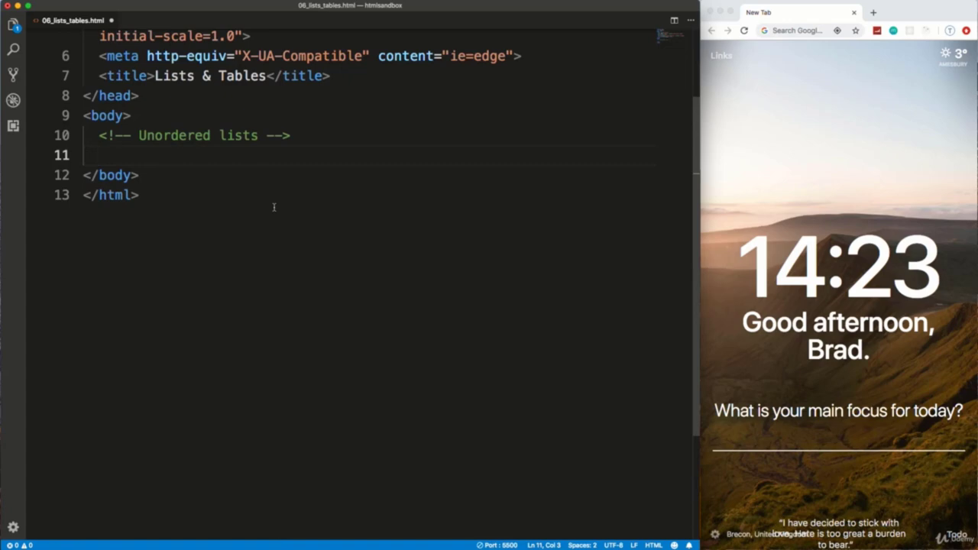
Expand Emmet ul and li into a bulleted list of Item 1 to Item 4
type("ul")
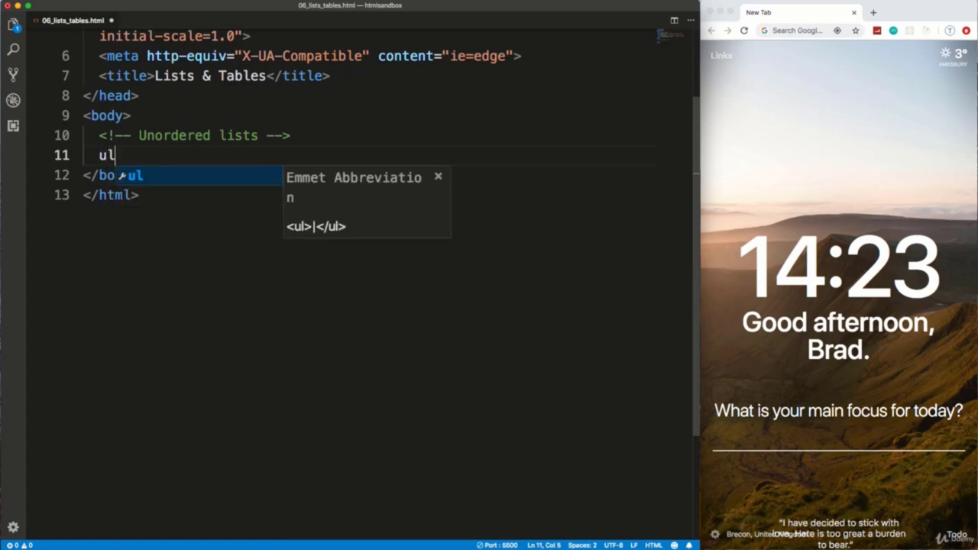
key("Tab")
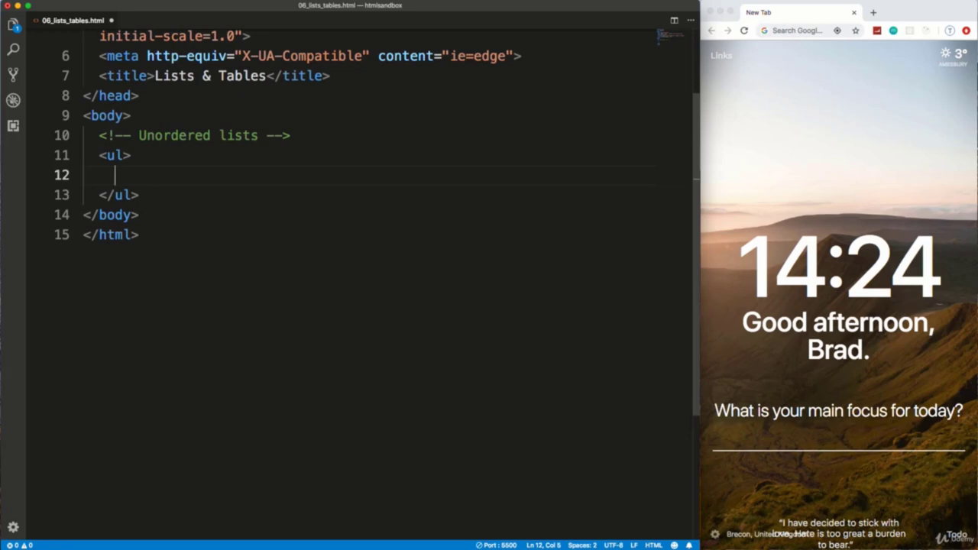
type("li")
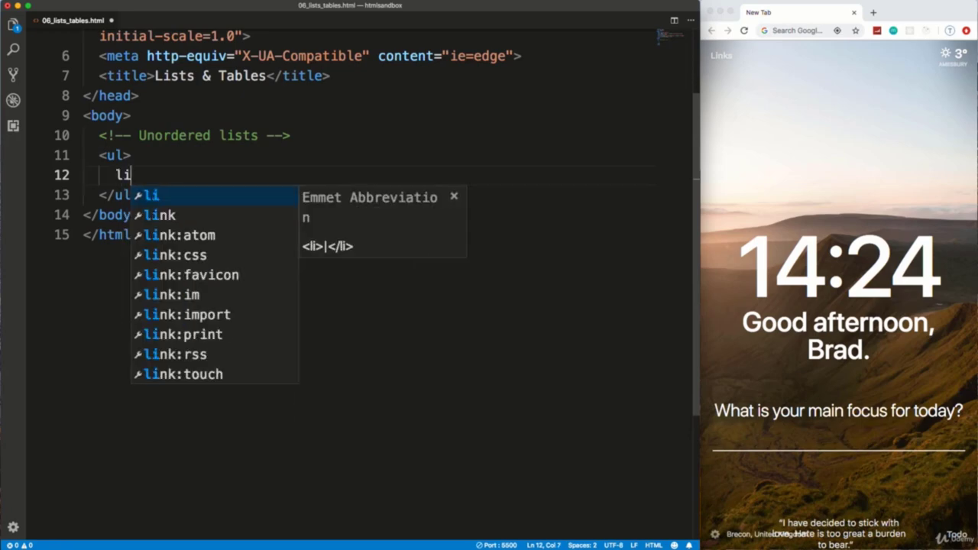
key("Tab")
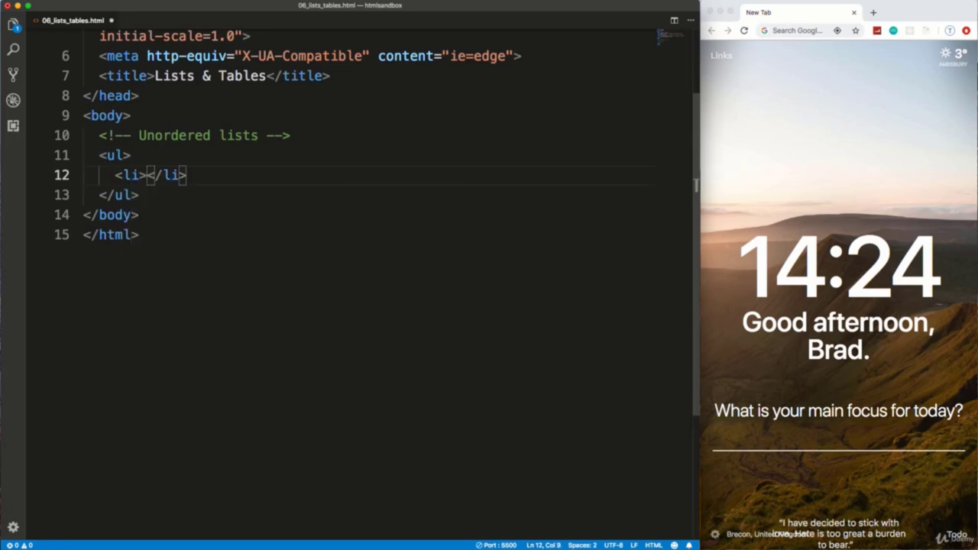
type("Item 1")
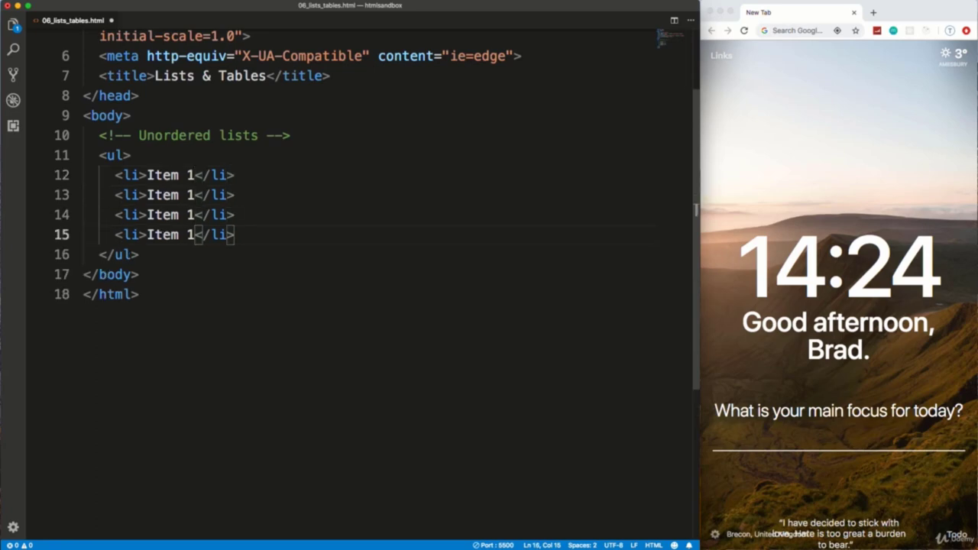
type("2")
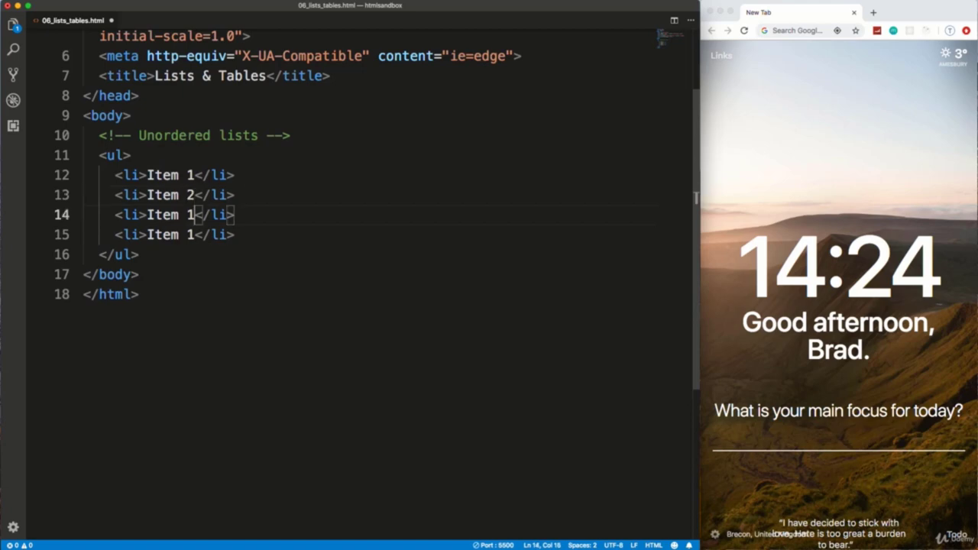
type("4")
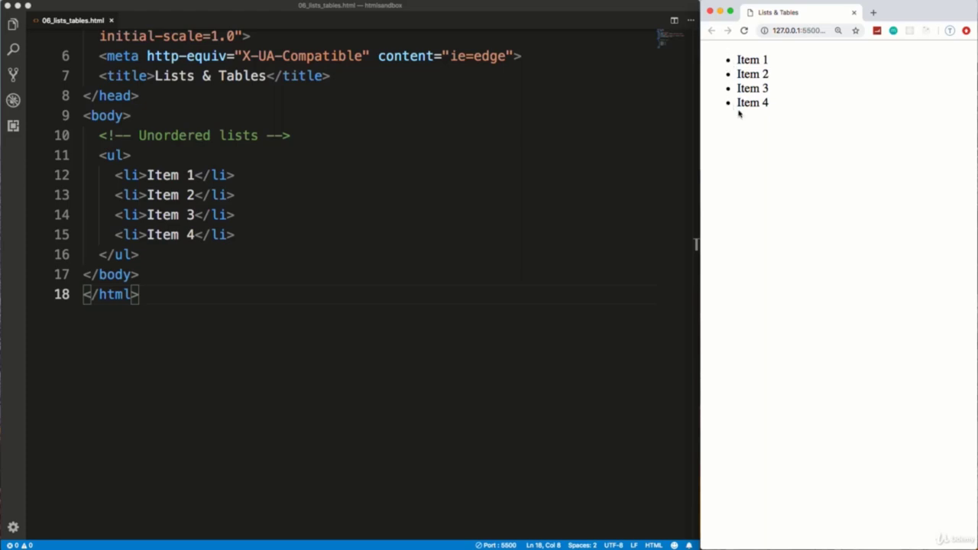
mouse_move(495, 165)
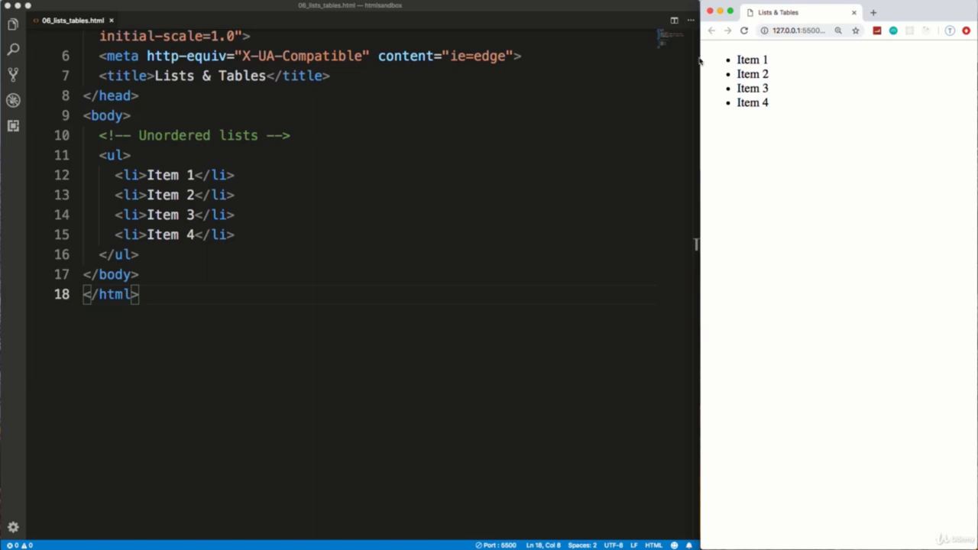
mouse_move(123, 156)
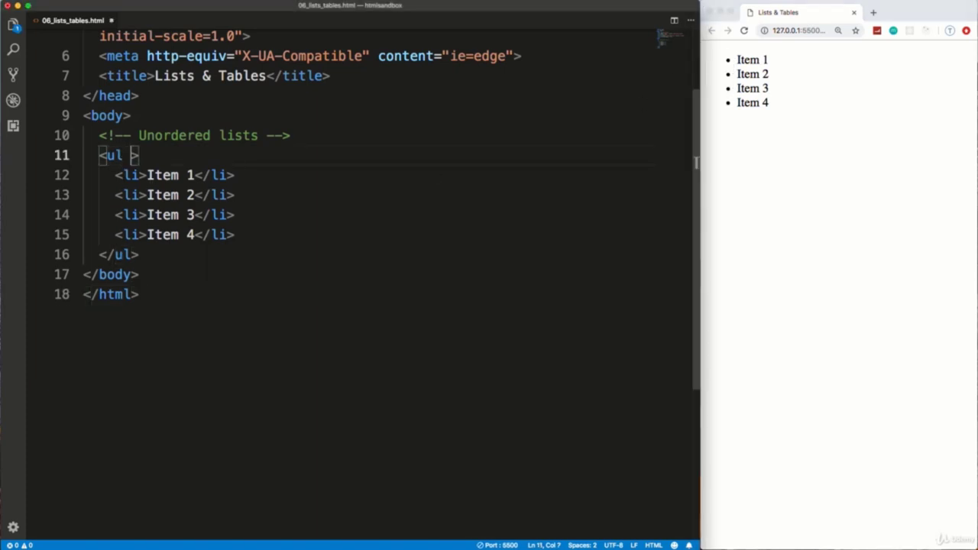
Add an inline list-style to the ul, trying square and then circle
type("style")
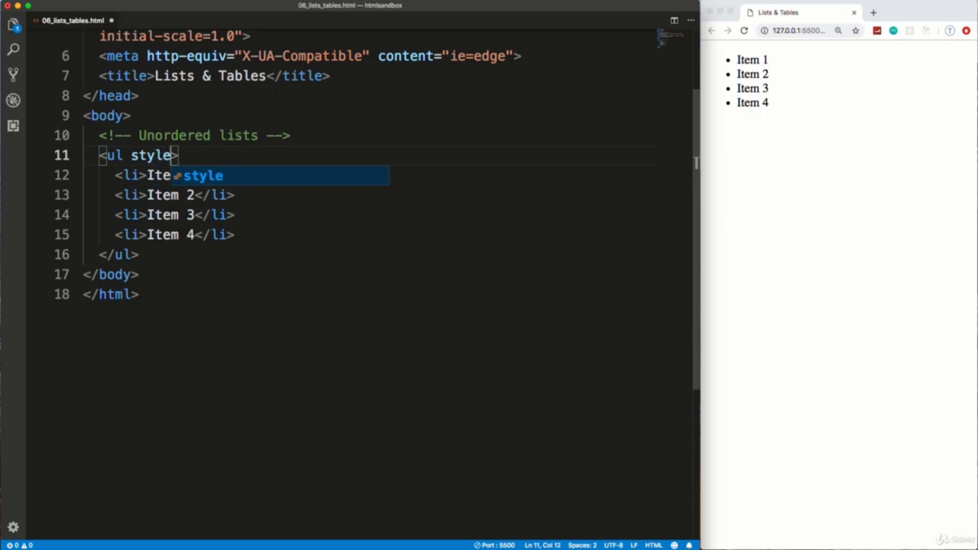
type("=")
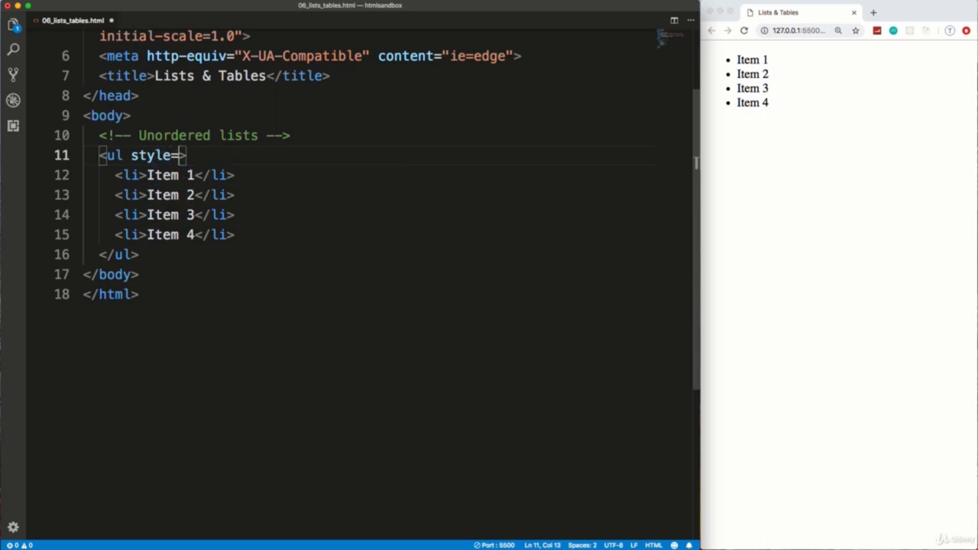
type("list-style: \"")
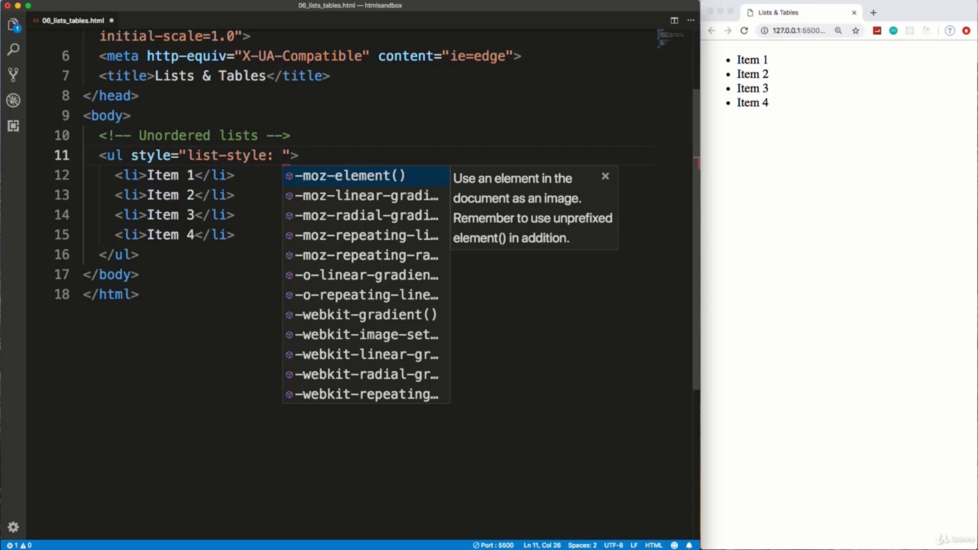
type("square")
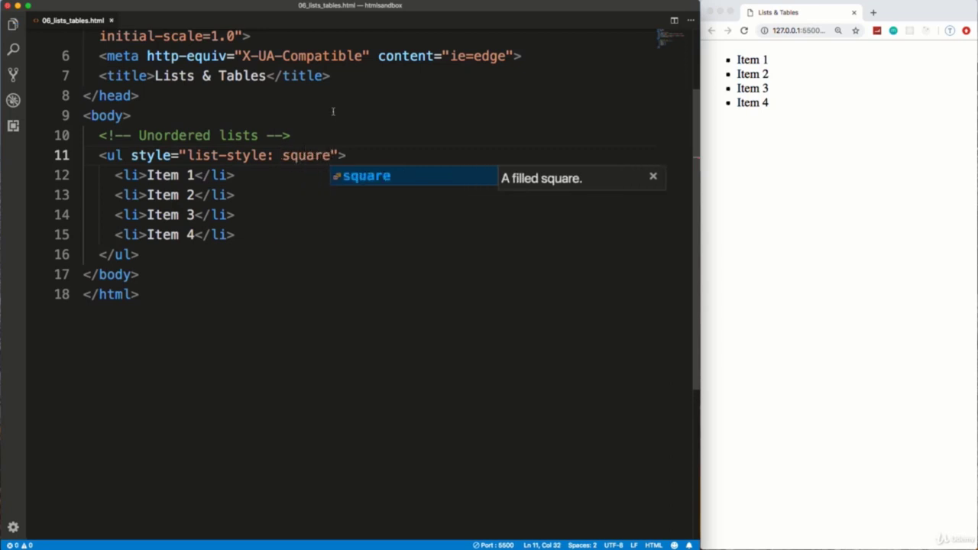
left_click(118, 116)
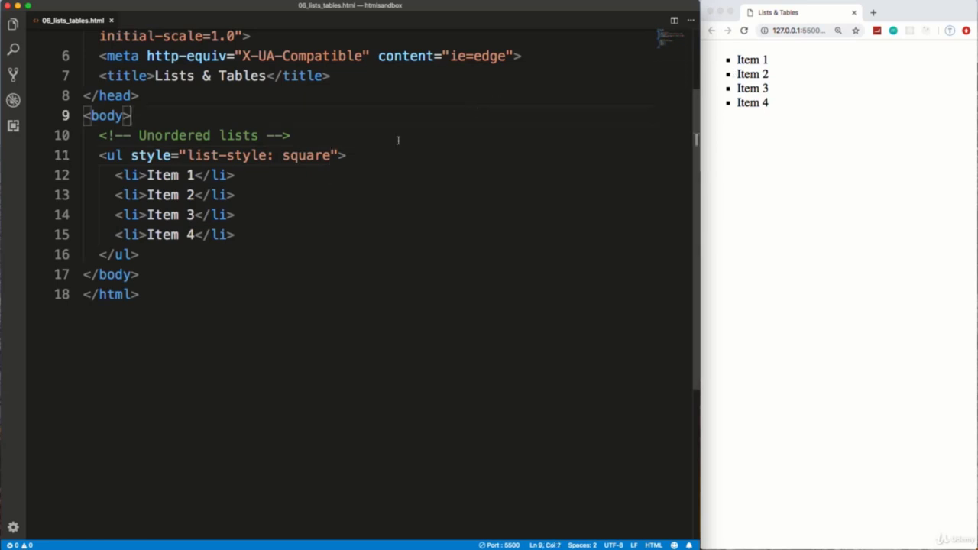
type("dis")
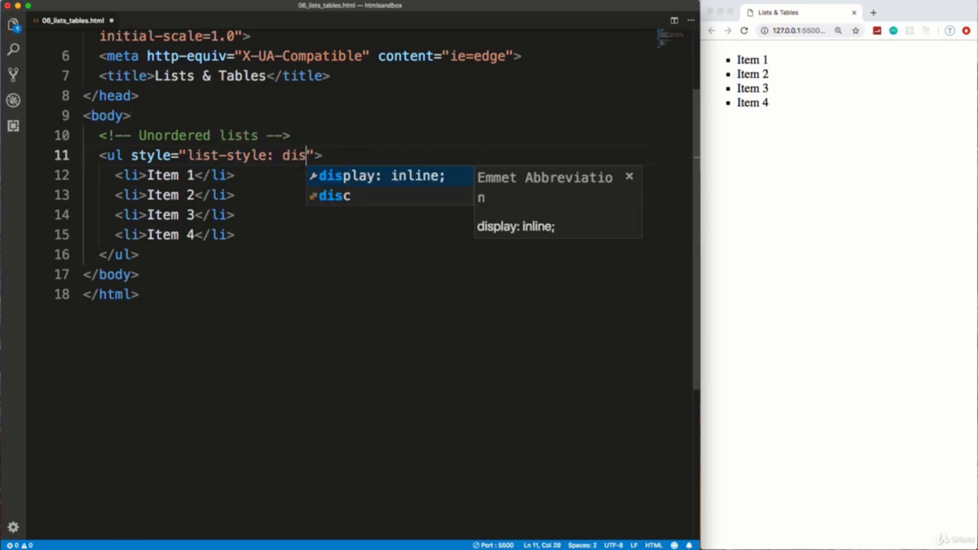
type("c")
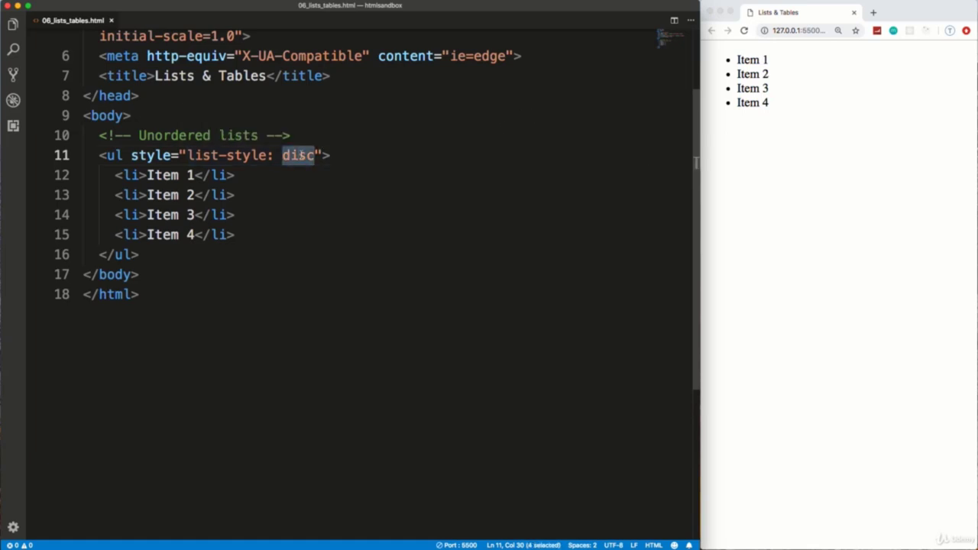
type("circl")
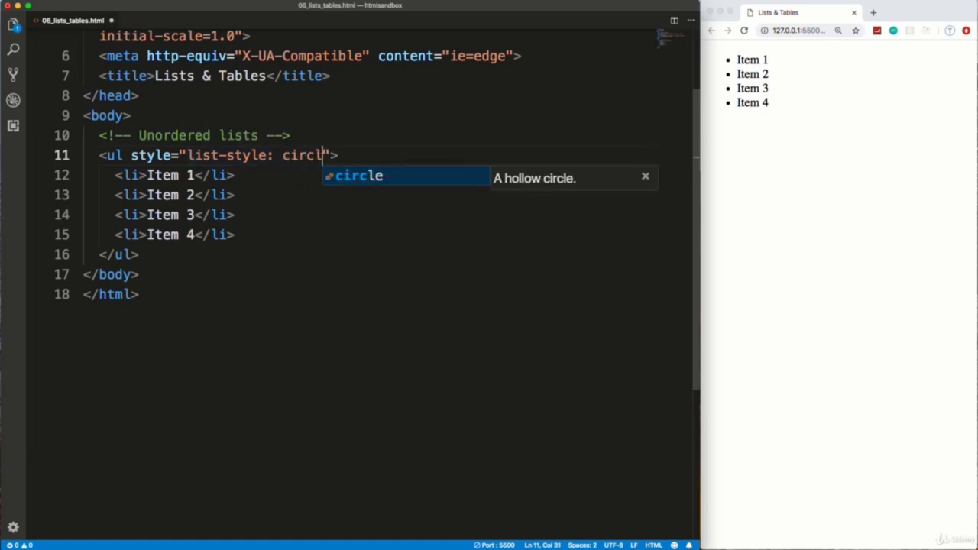
type("e")
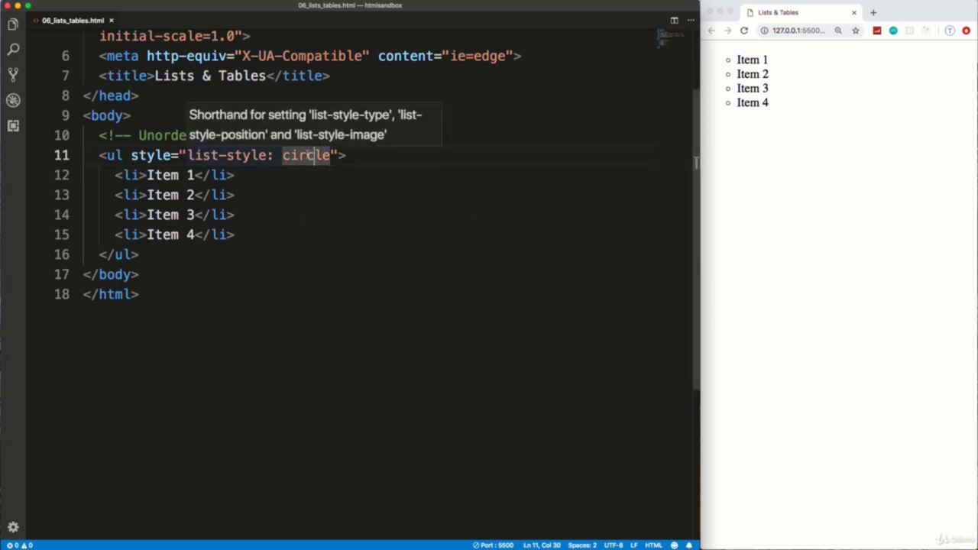
Change the list-style to none, then select the style attribute to remove it
double_click(305, 155)
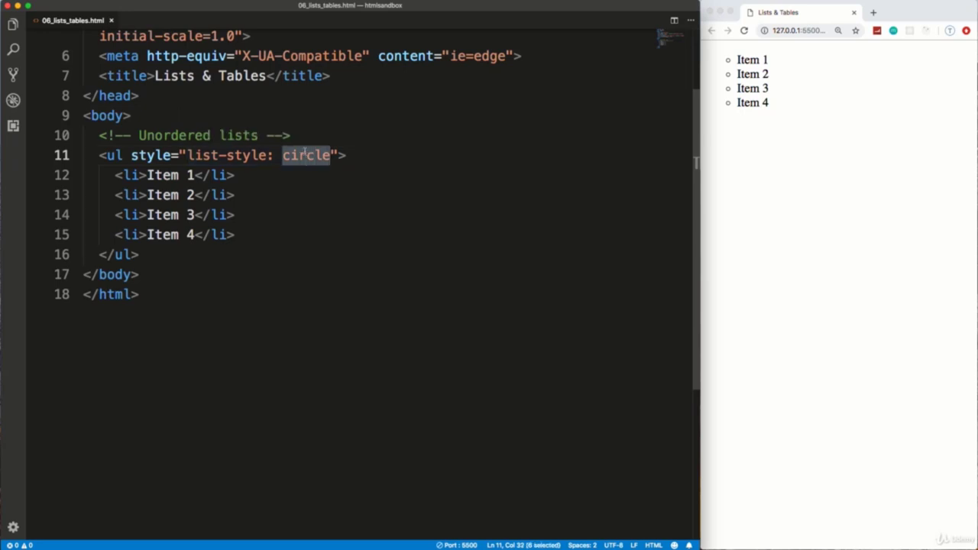
type("none")
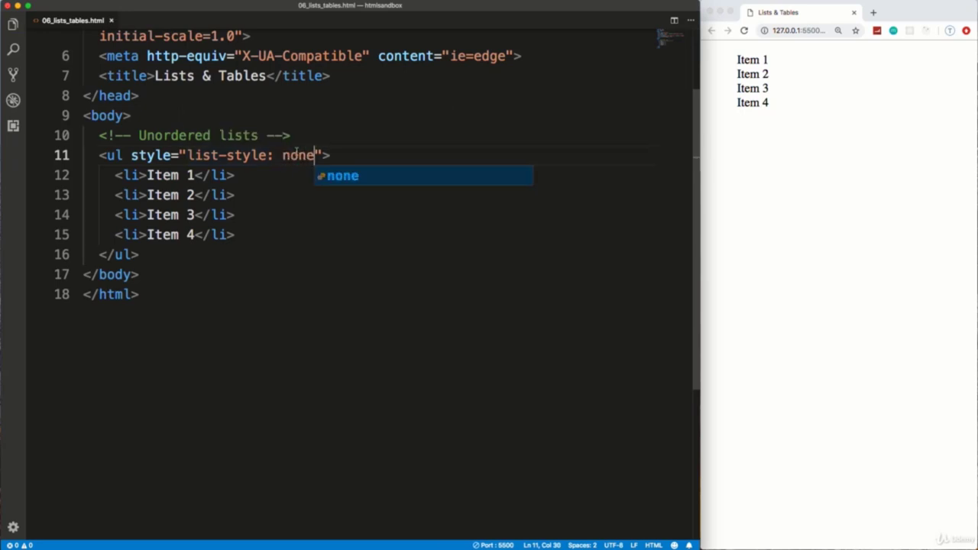
double_click(152, 155)
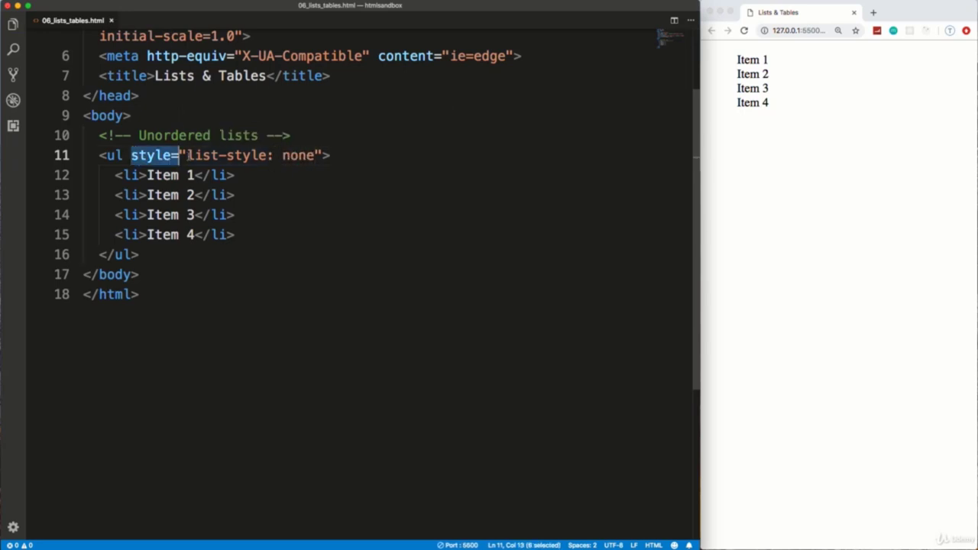
left_click_drag(182, 155, 325, 155)
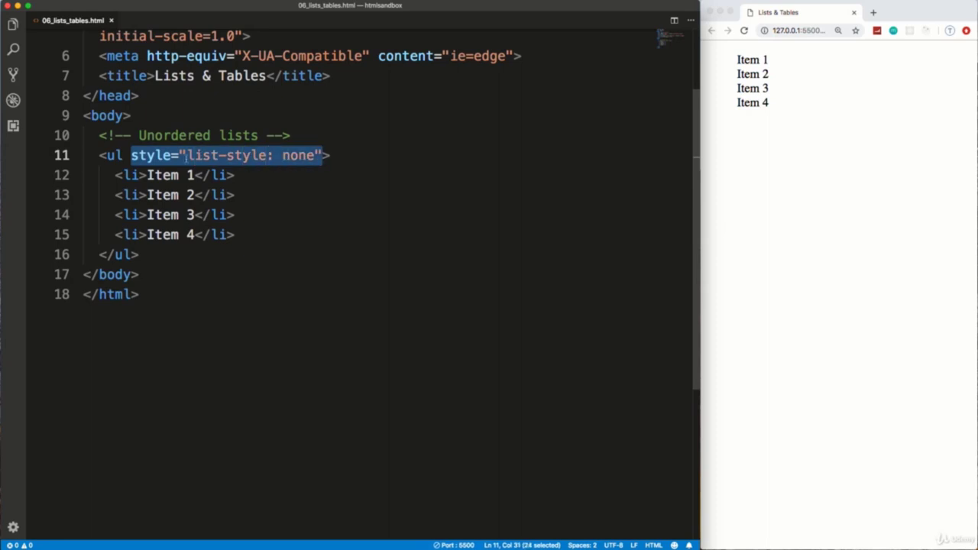
mouse_move(222, 155)
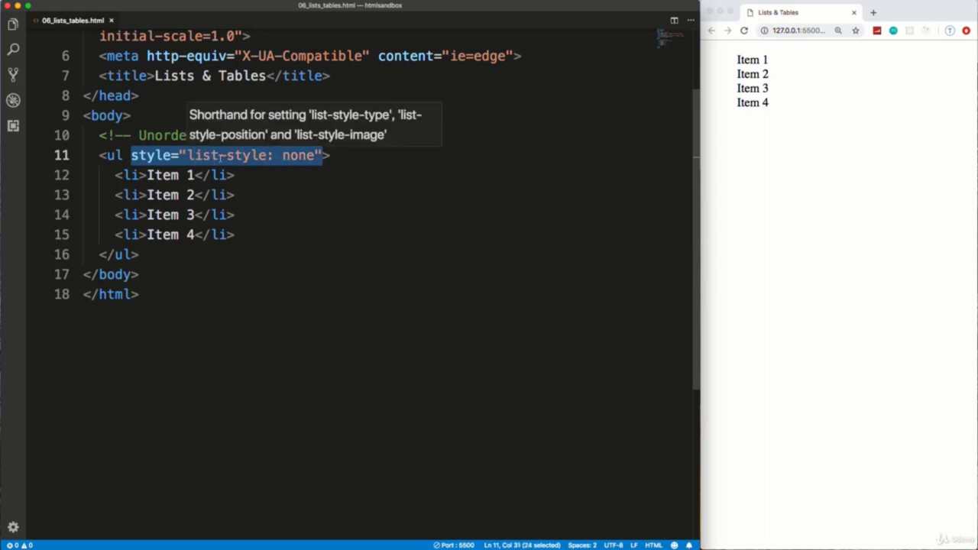
mouse_move(599, 297)
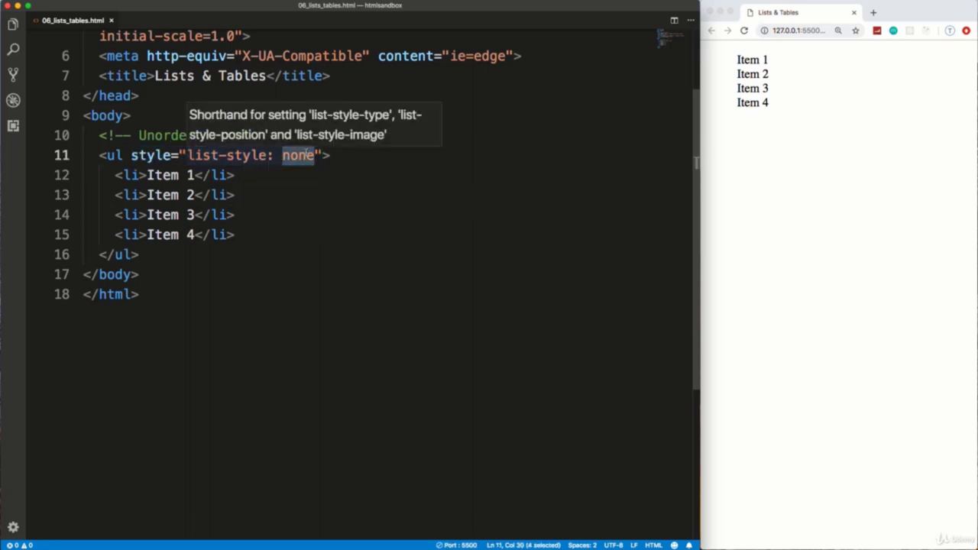
left_click_drag(313, 155, 130, 156)
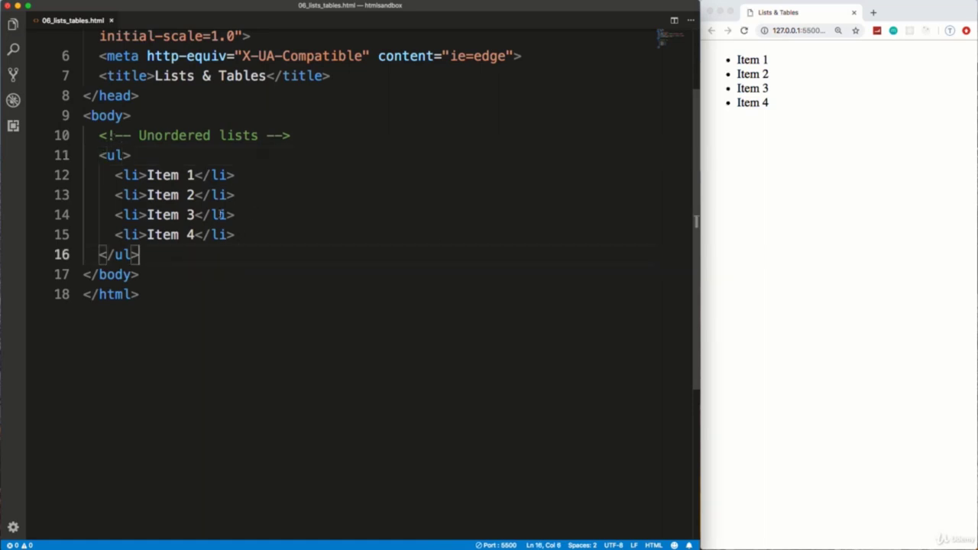
Add an 'Ordered Lists' comment and an empty ol element below it
type("<!-- -->")
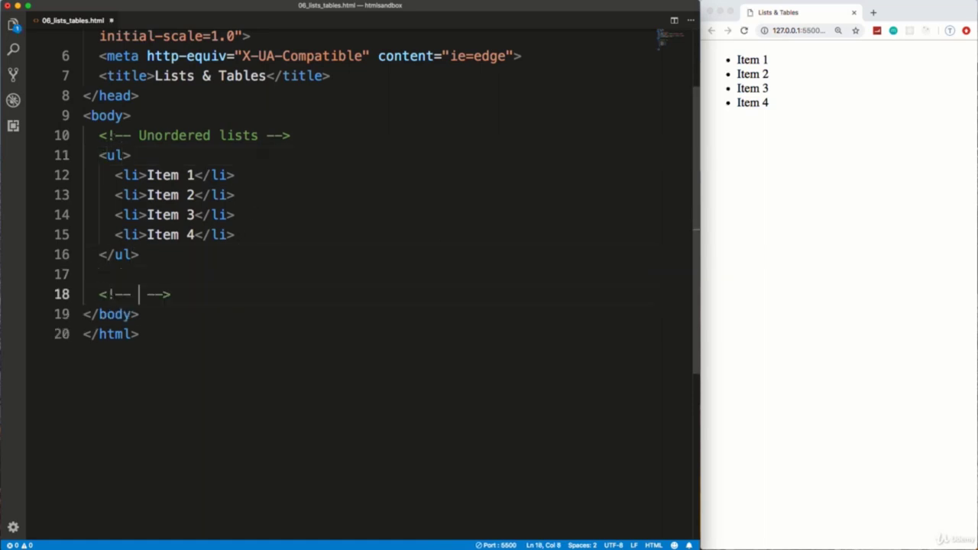
type("Ordered Lists")
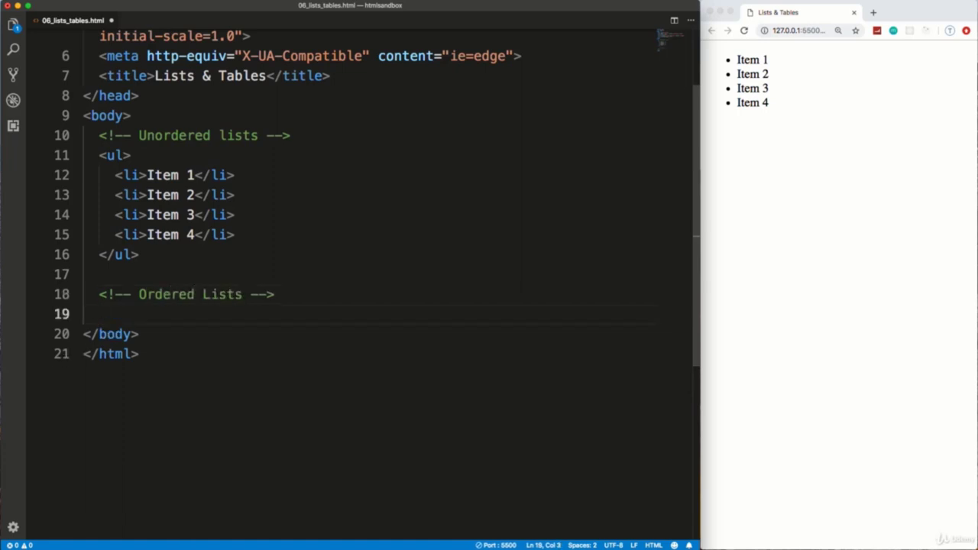
type("ol")
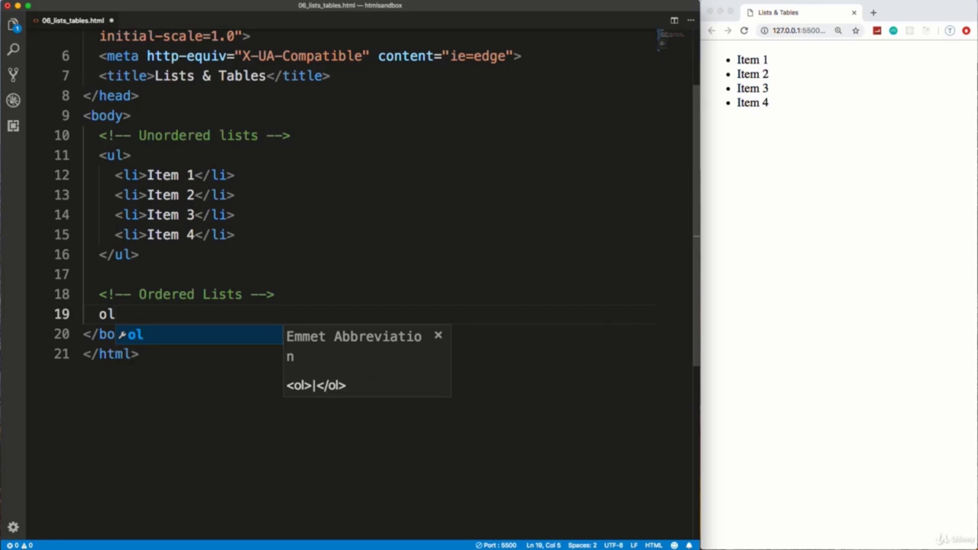
key("Tab")
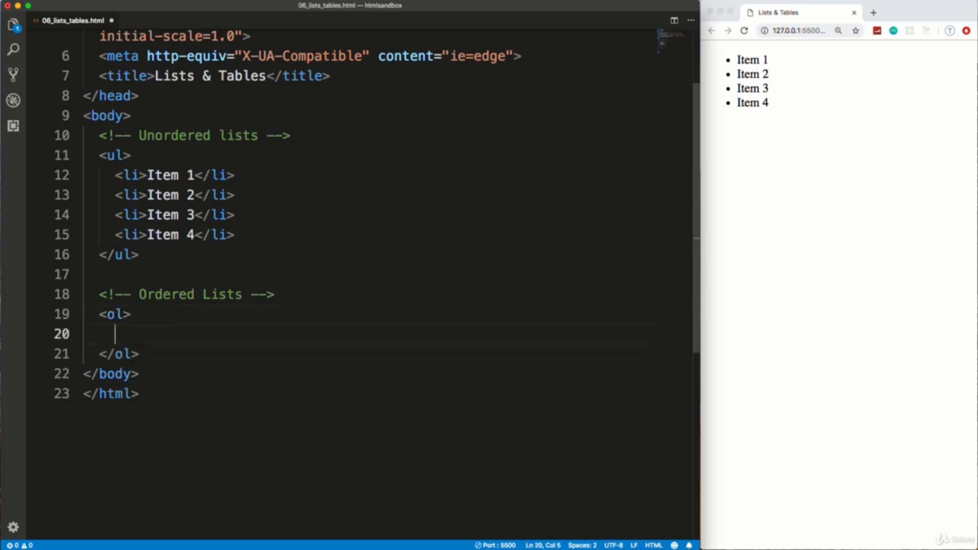
Expand li*4 inside the ol and fill in Item 1 through Item 4
type("li")
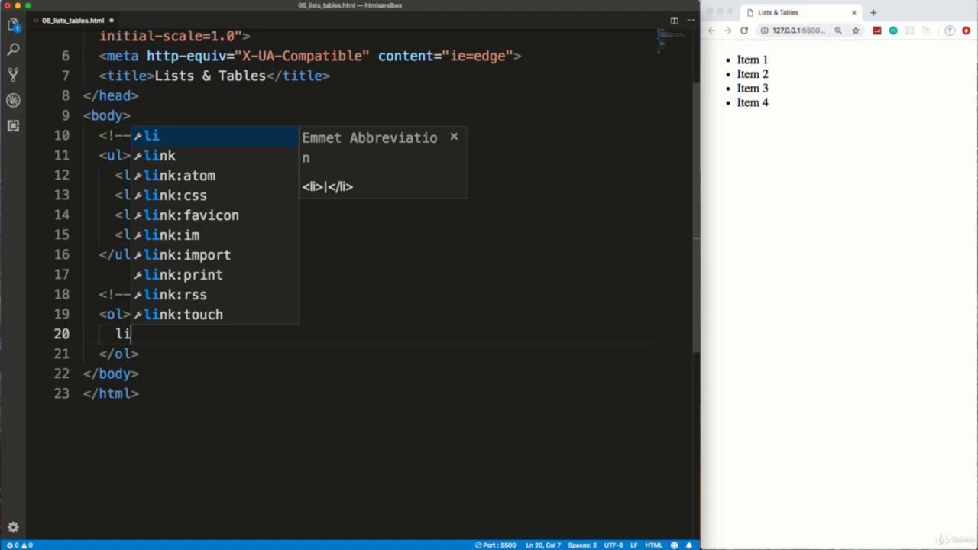
type("*")
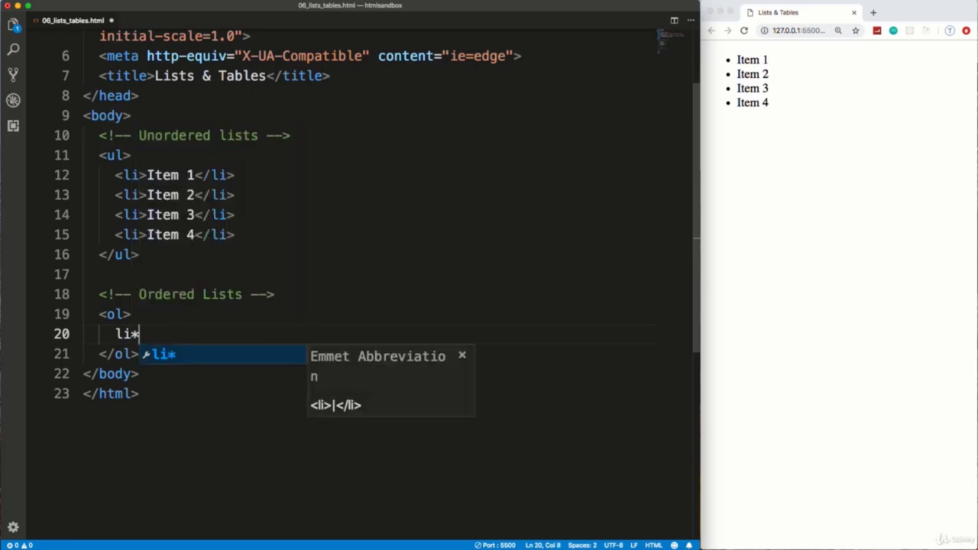
key("Tab")
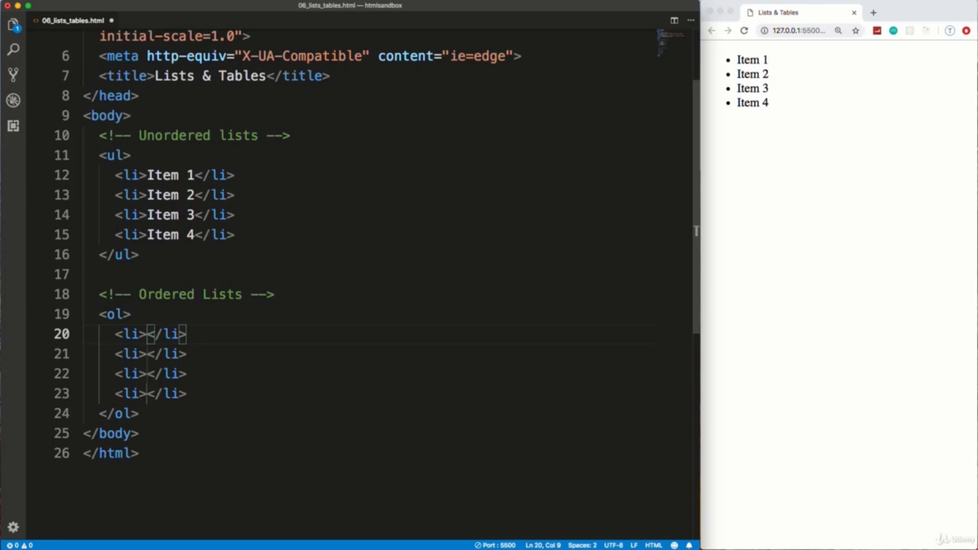
type("Item 1")
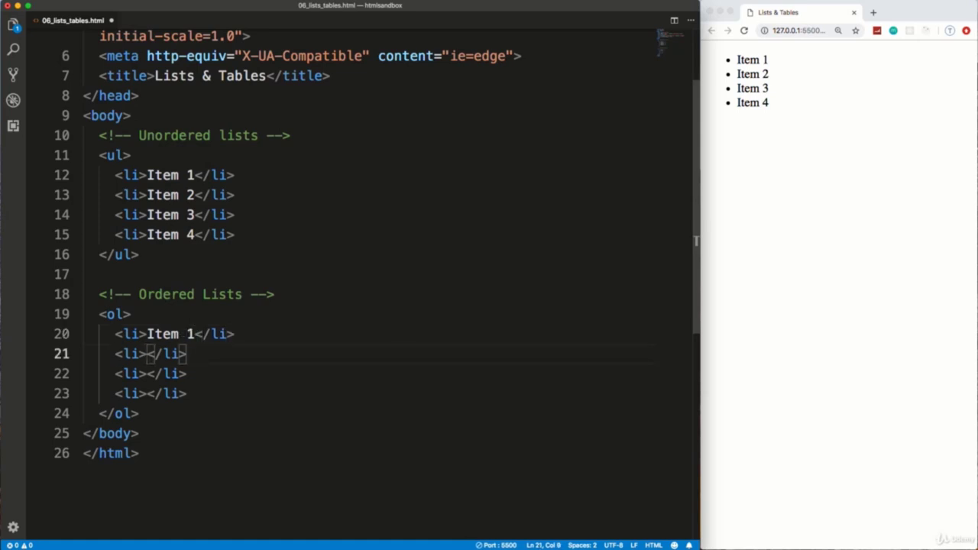
type("Item 2")
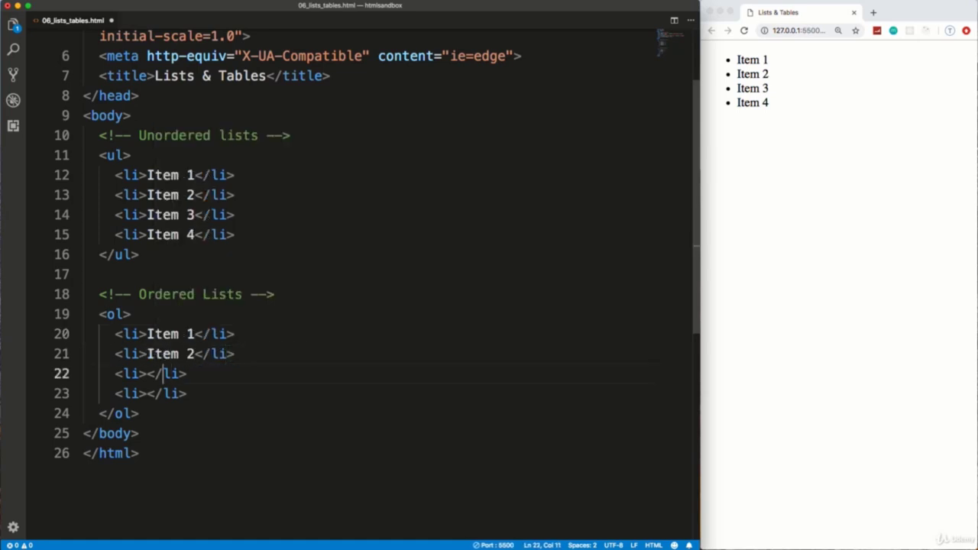
type("Item 3")
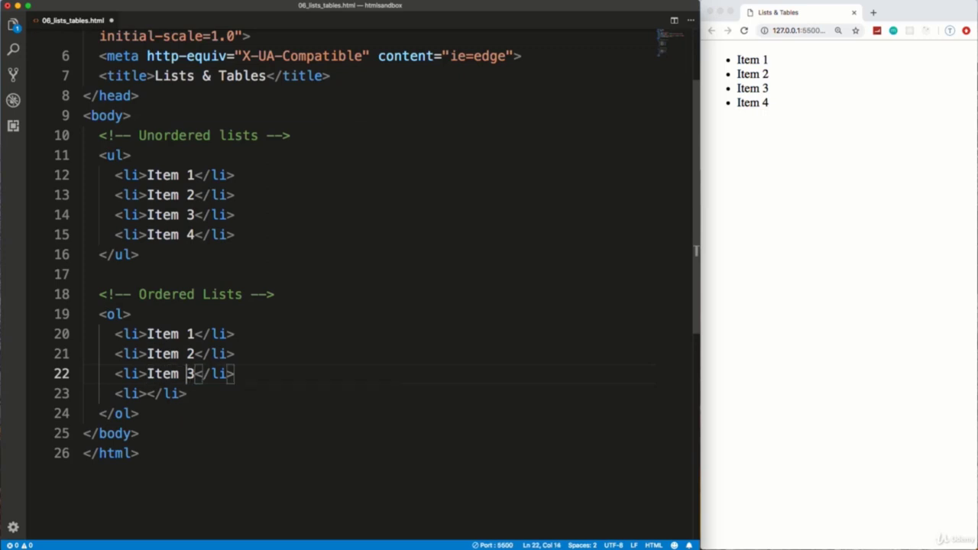
type("Item 4")
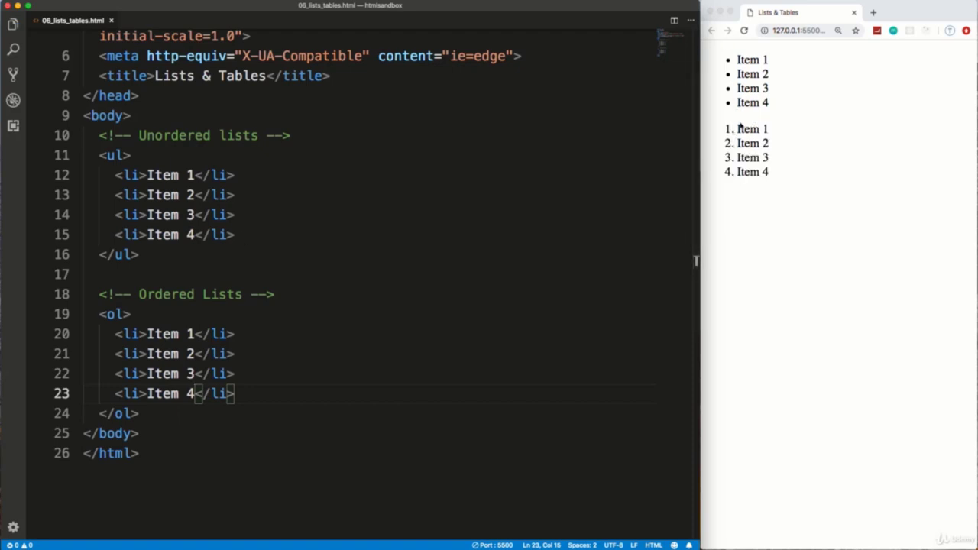
mouse_move(735, 130)
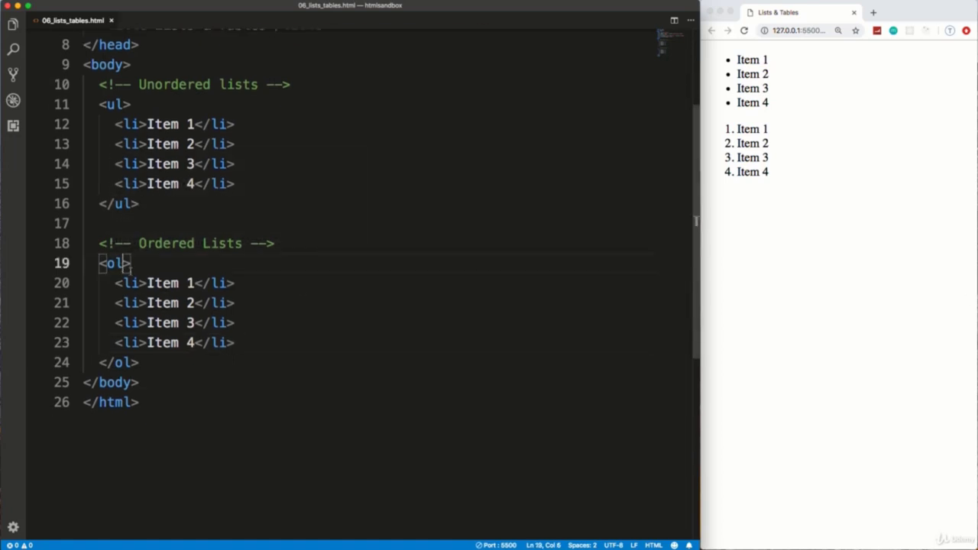
Give the ol a type attribute, cycling its value through 1, A, a, I and i
type("type=\"")
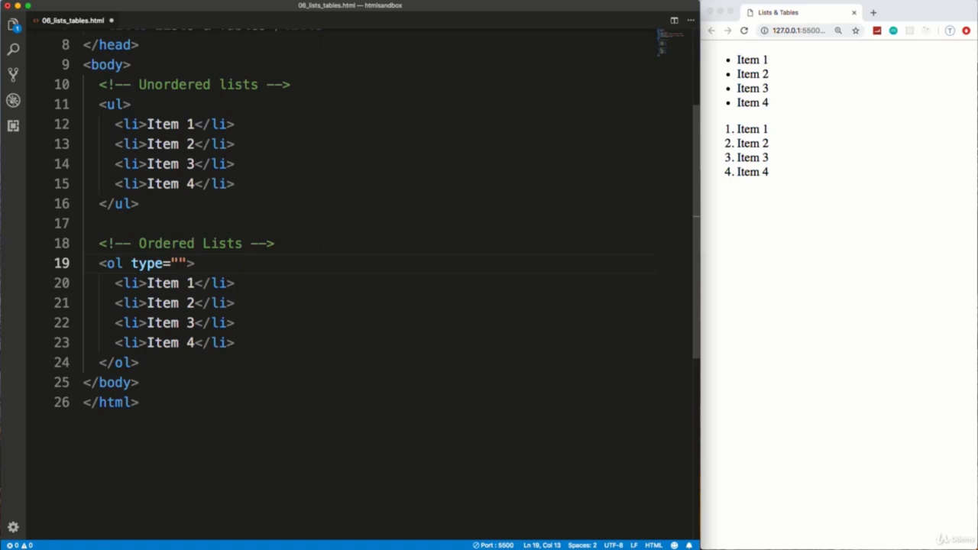
type("1")
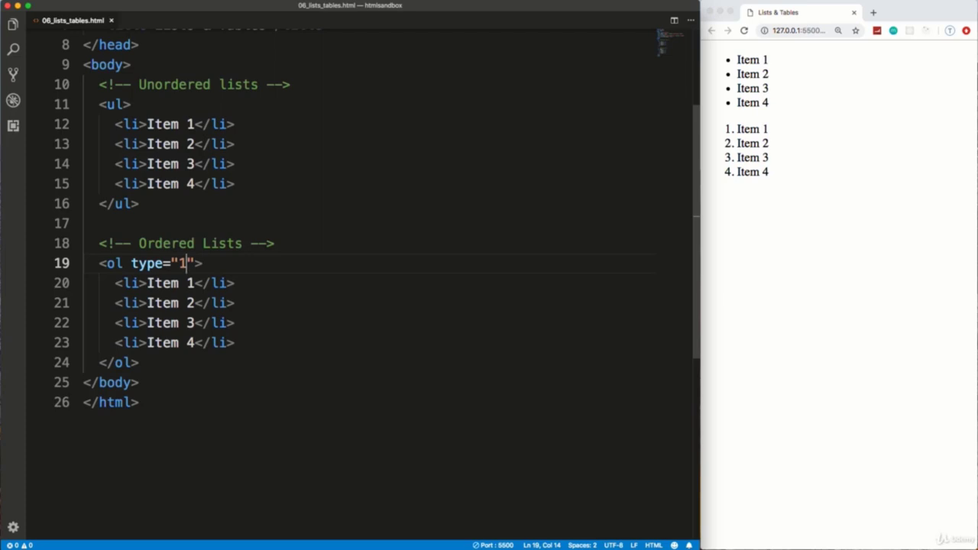
type("A")
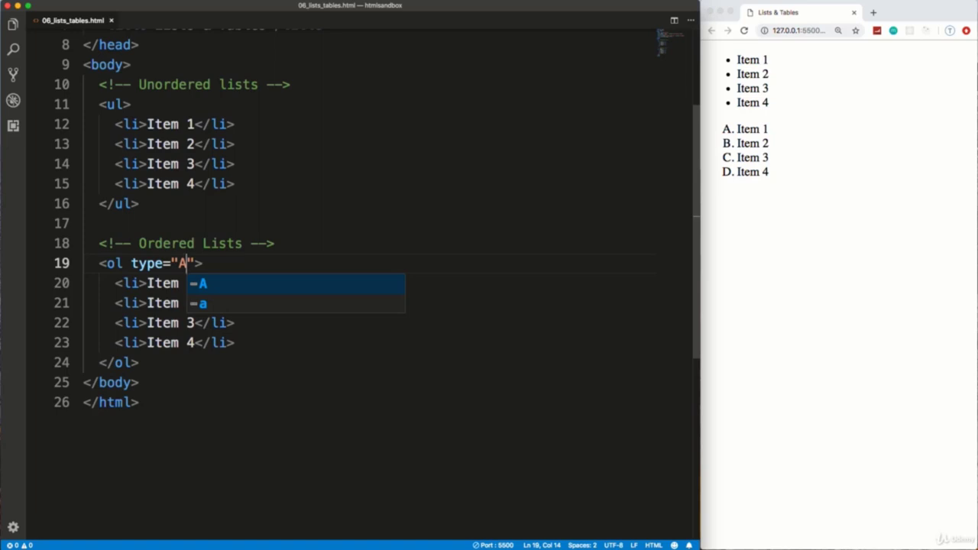
type("a")
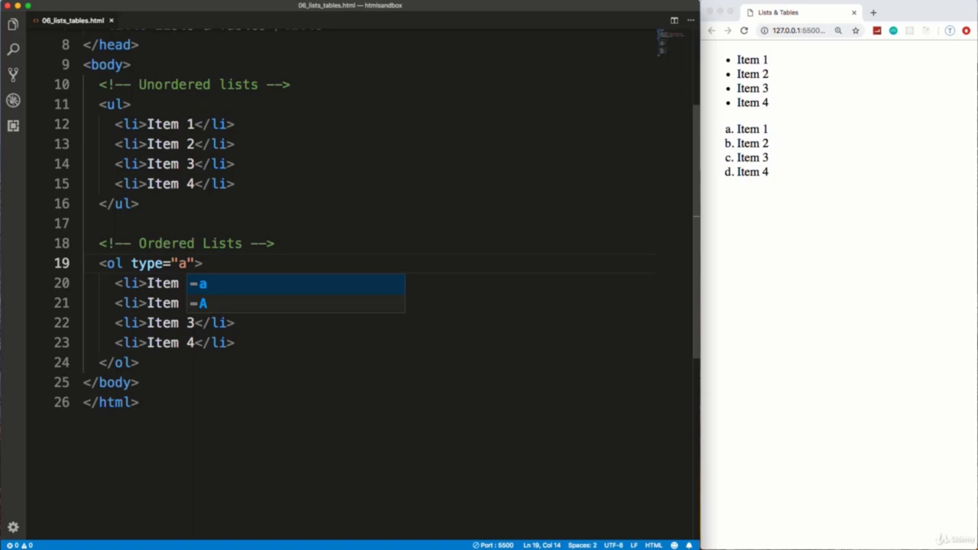
type("I")
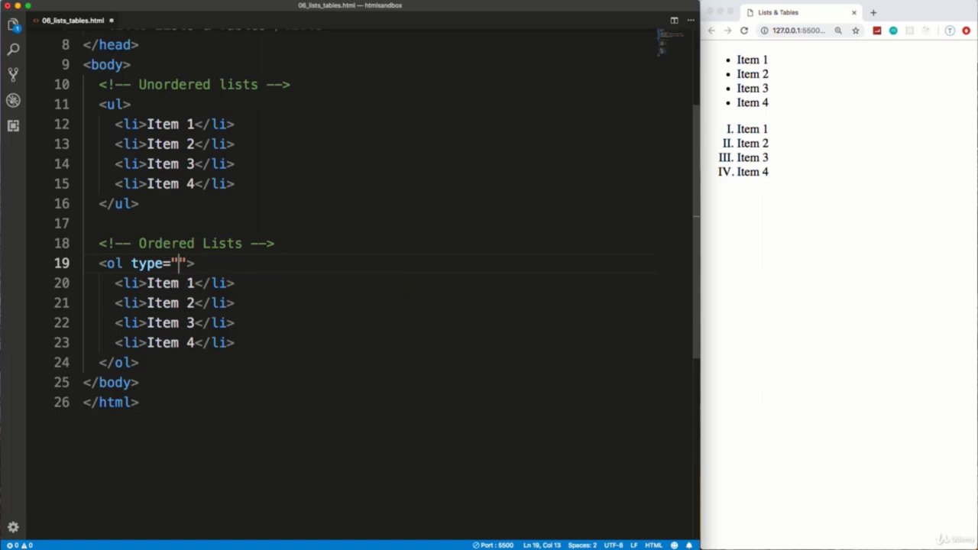
type("i")
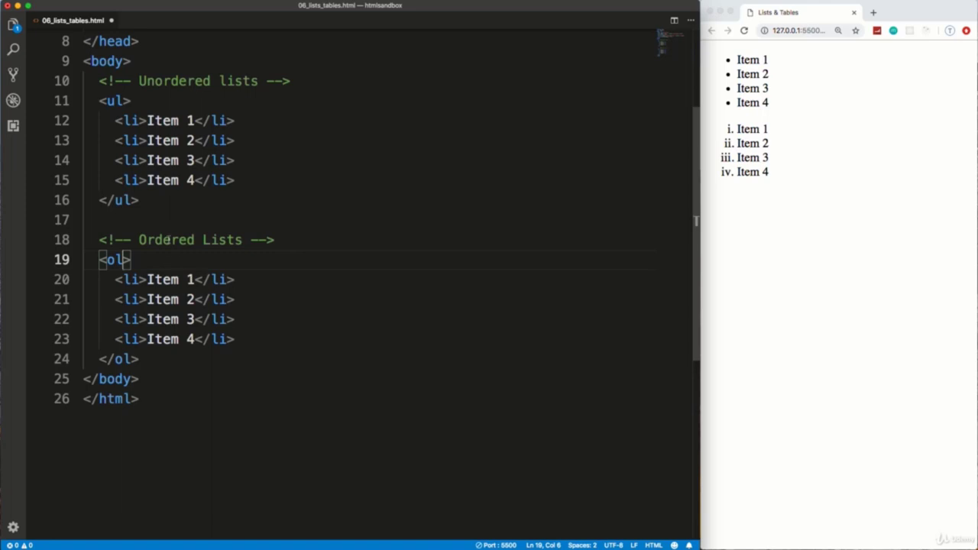
Copy the unordered list and add a 'Nested lists' comment below the ordered list
left_click_drag(100, 100, 139, 199)
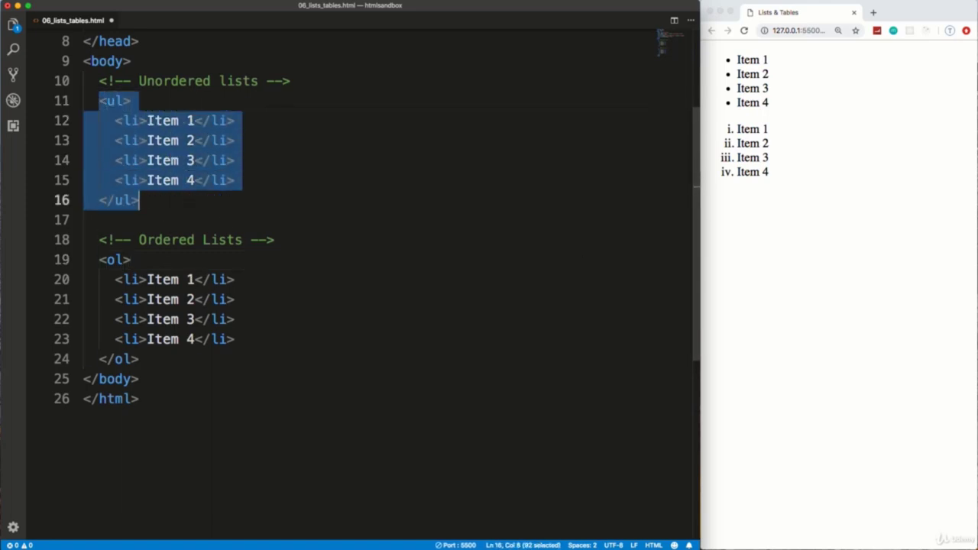
mouse_move(470, 144)
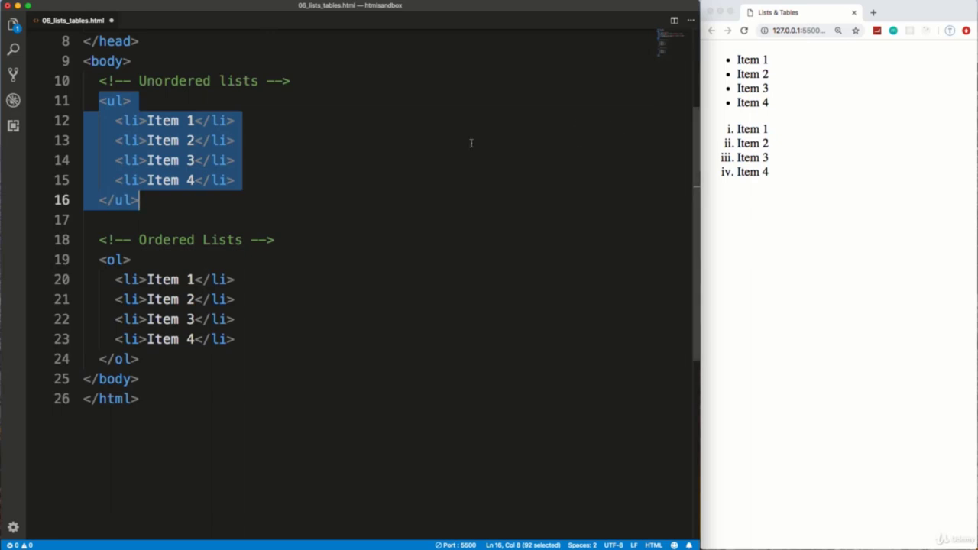
mouse_move(855, 113)
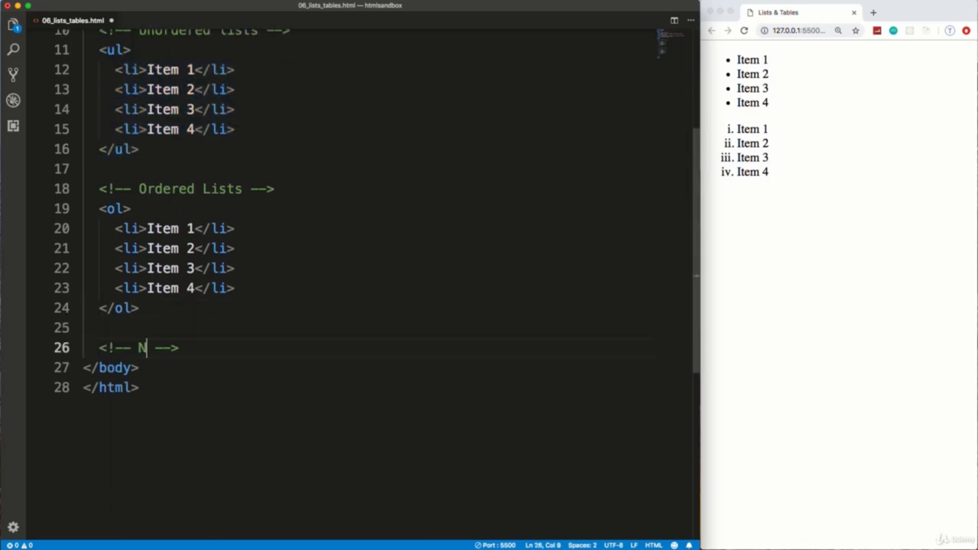
type("ested lists")
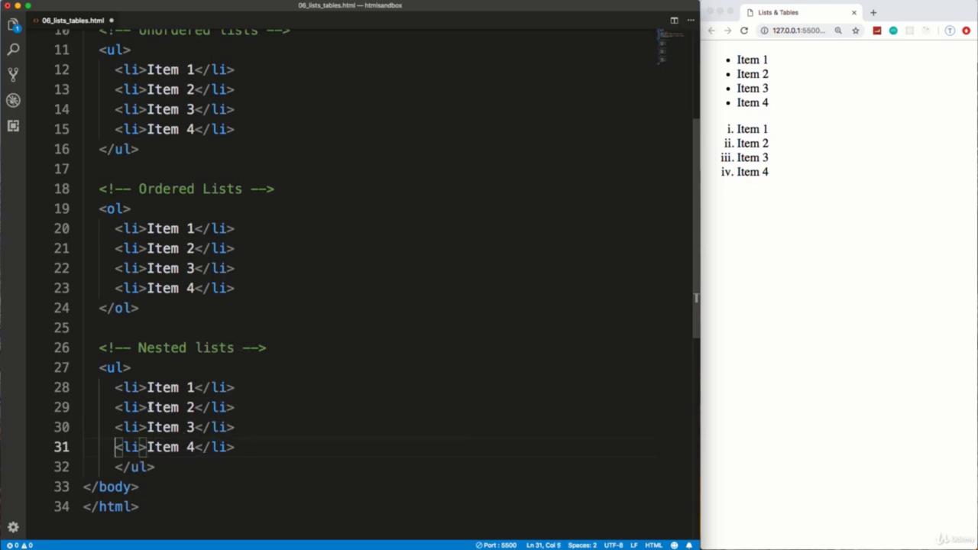
Inside Item 2, add a nested ul holding Nested Item 1 and Nested Item 2
double_click(169, 408)
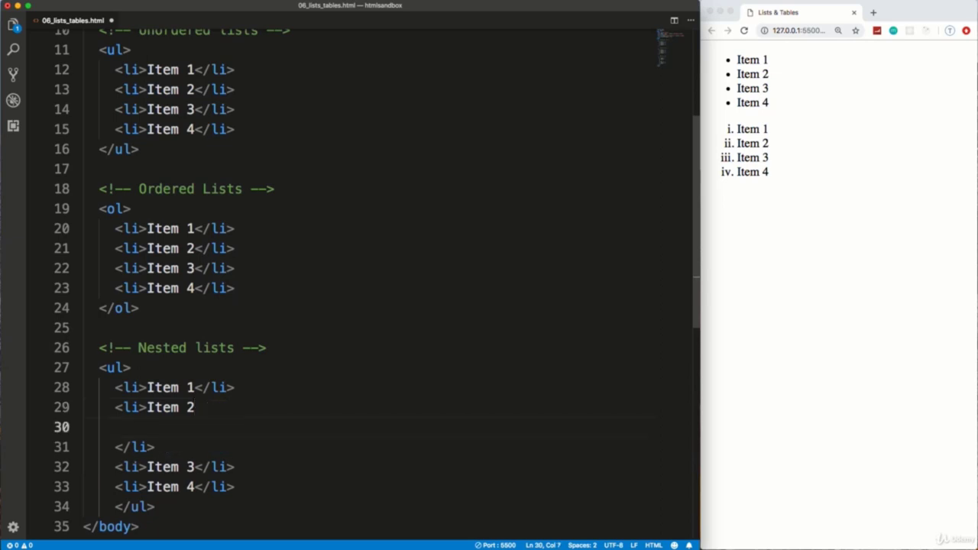
type("ul")
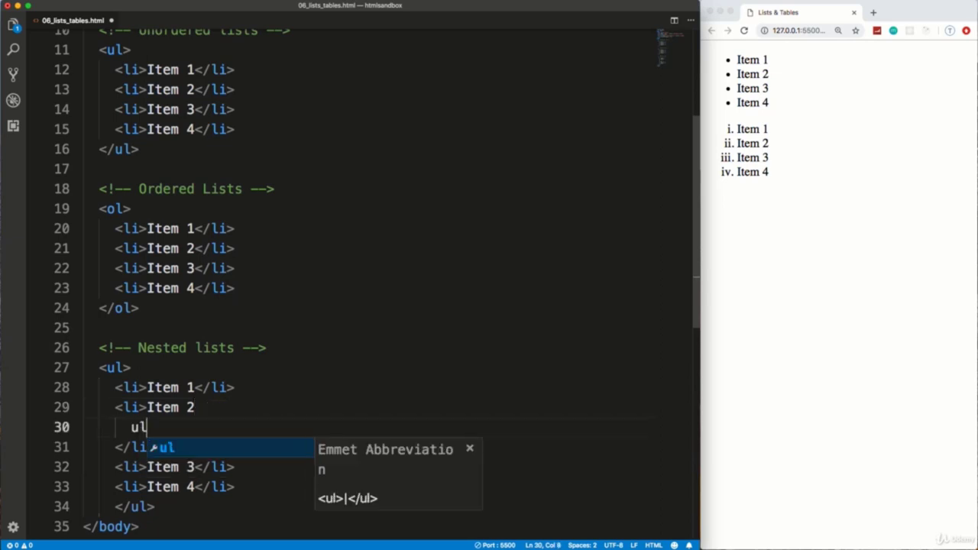
key("Tab")
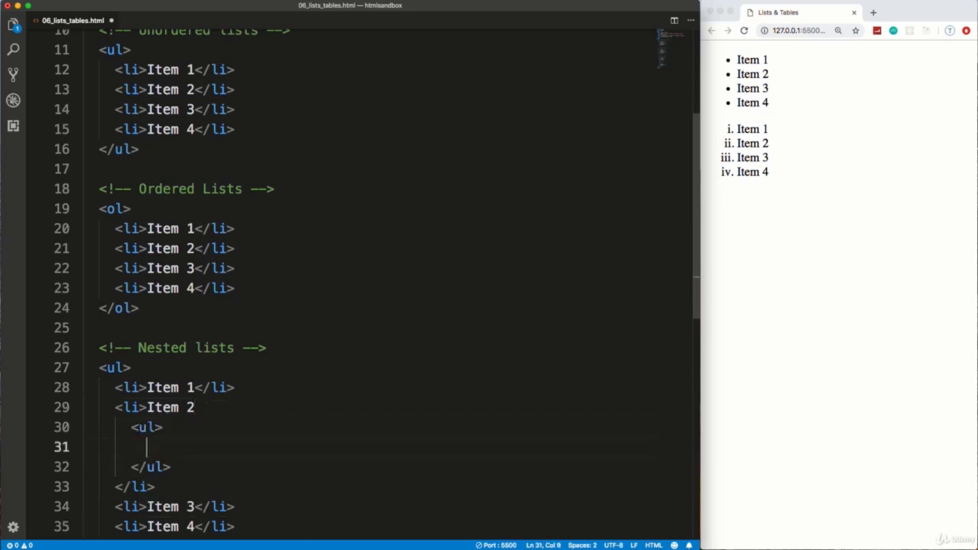
type("<li></li>")
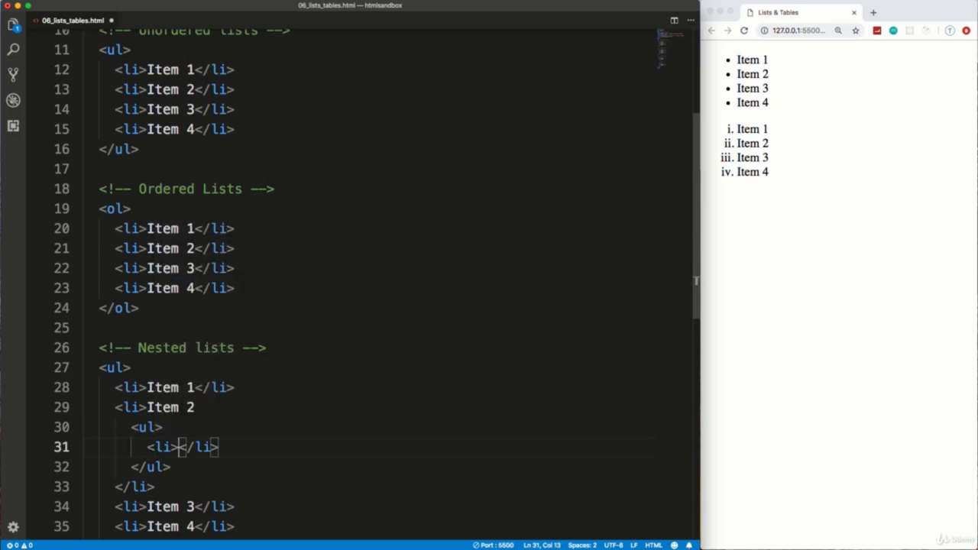
type("Nested")
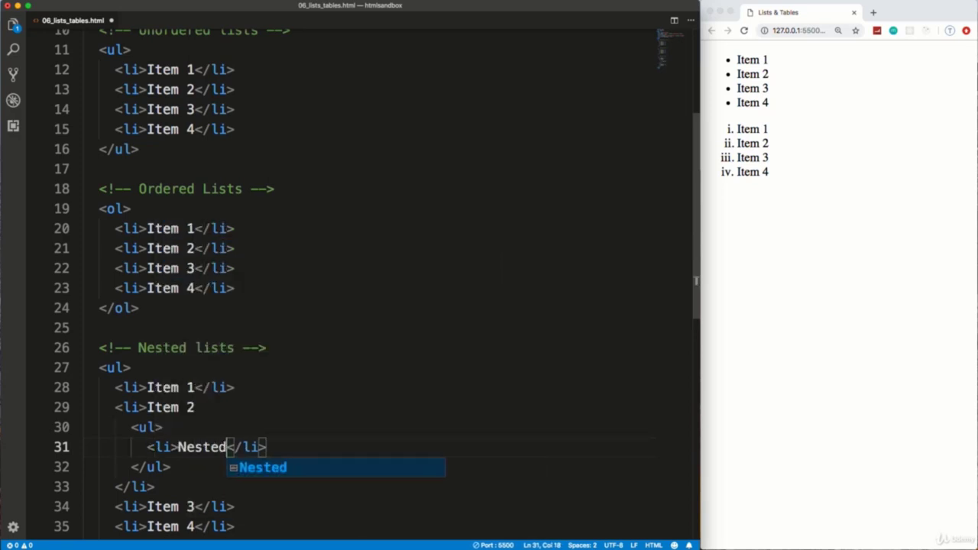
type("Item 1")
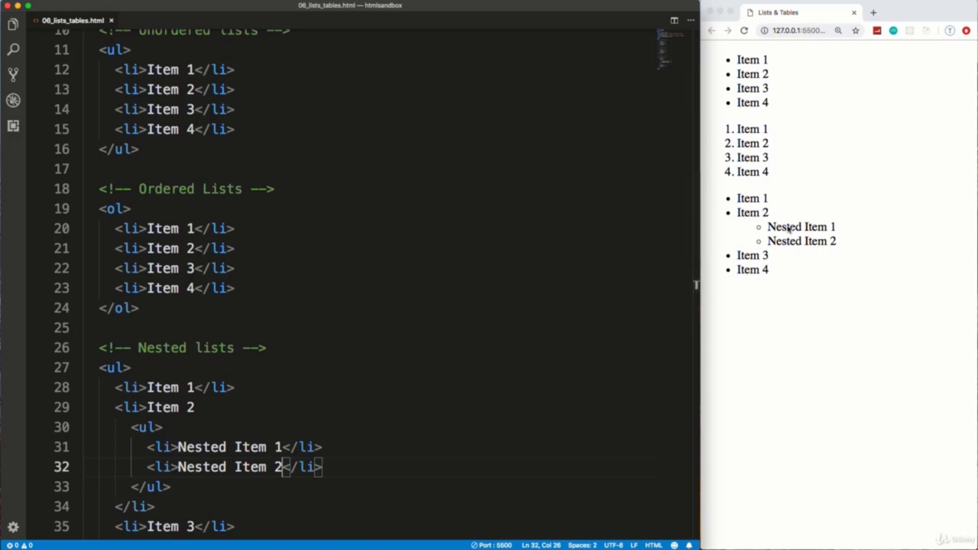
mouse_move(727, 201)
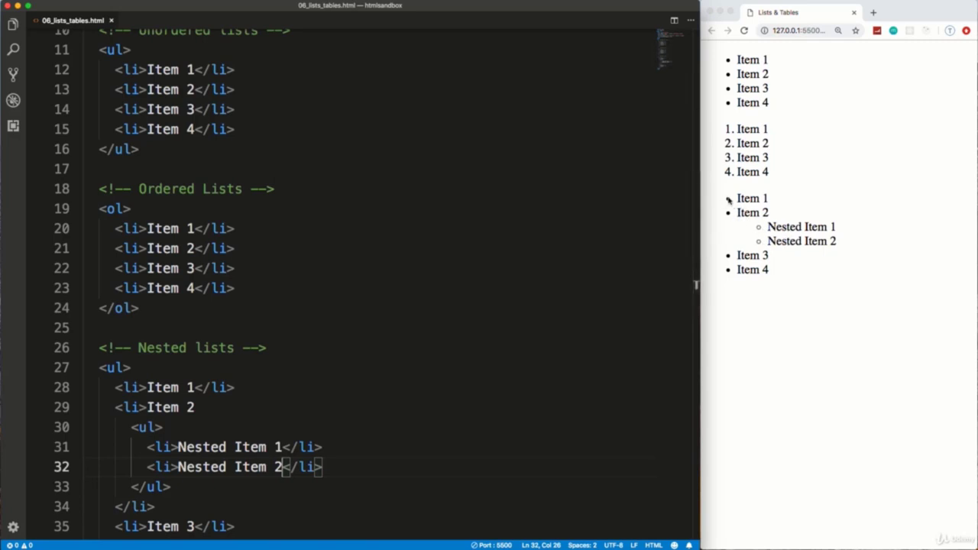
mouse_move(761, 229)
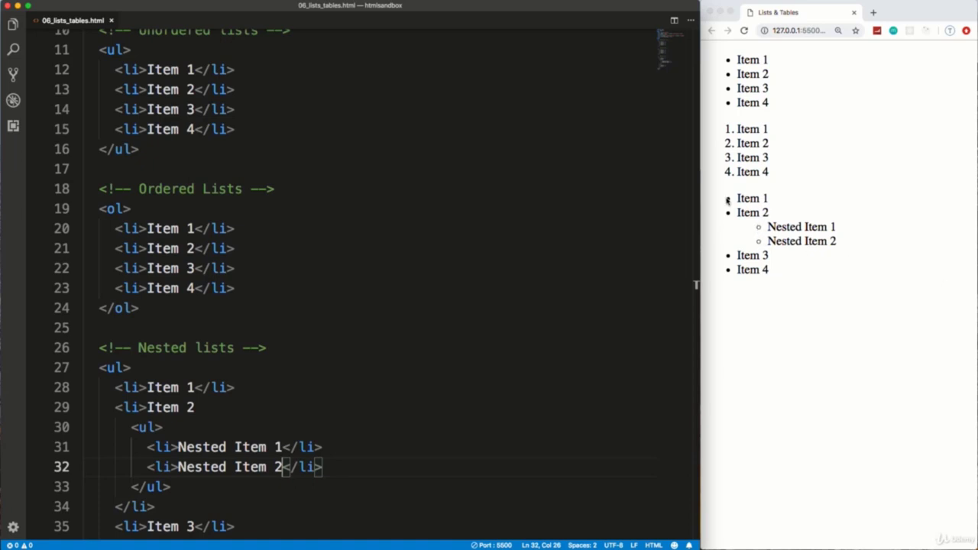
scroll("down", 3)
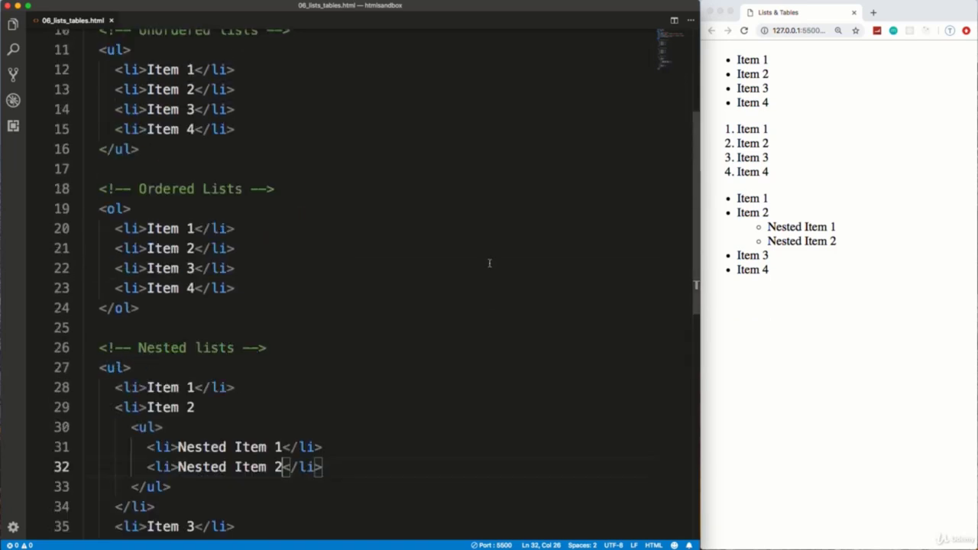
mouse_move(499, 245)
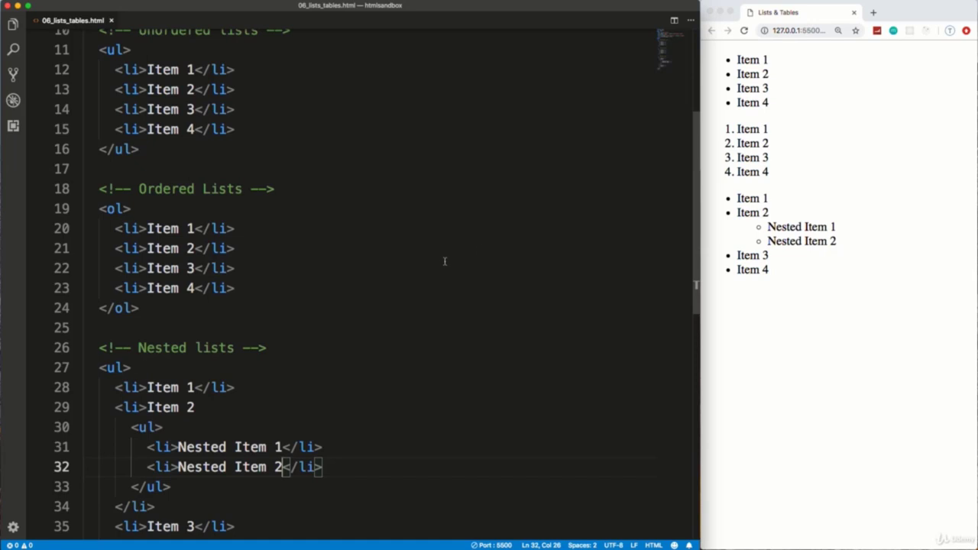
mouse_move(387, 231)
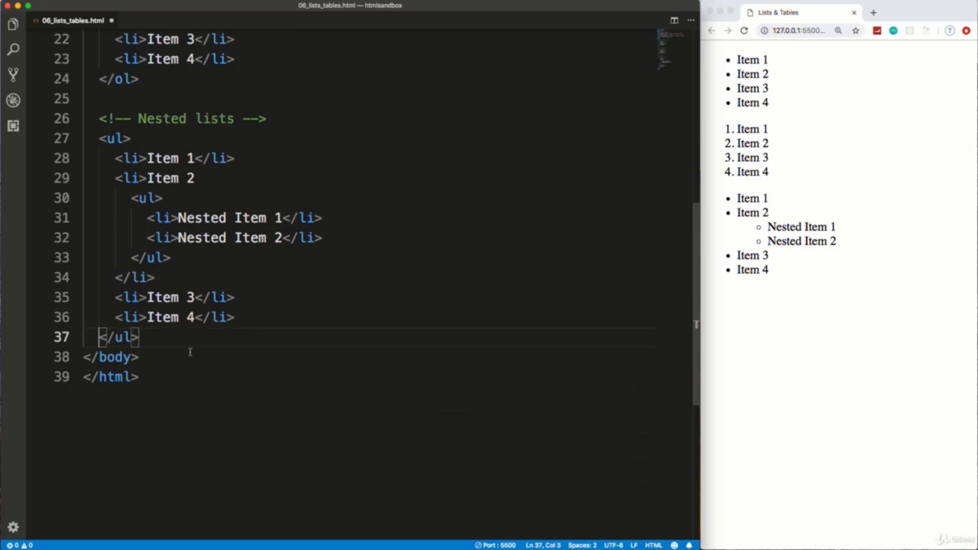
Insert a '<!-- Tables -->' comment on a new line below the nested list
key("Enter")
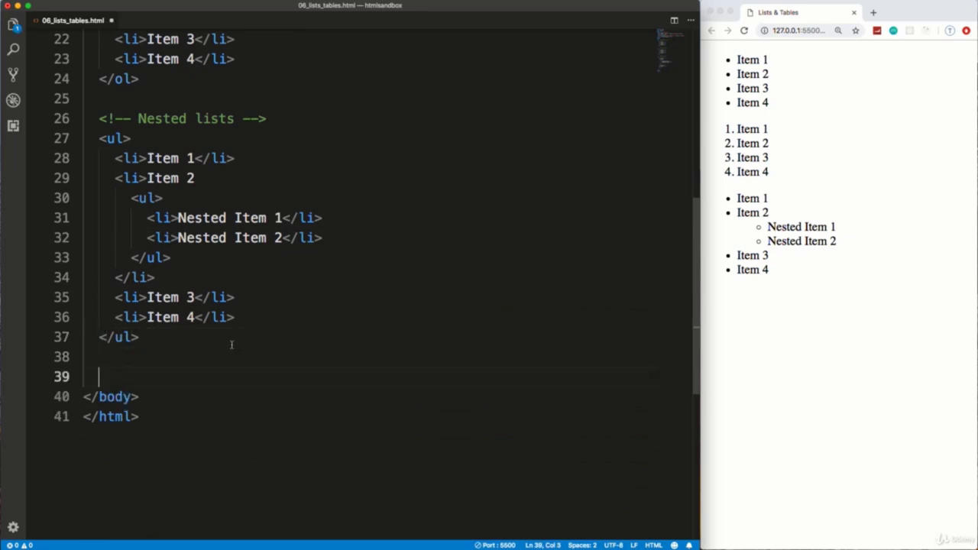
type("<!-- Tables -->")
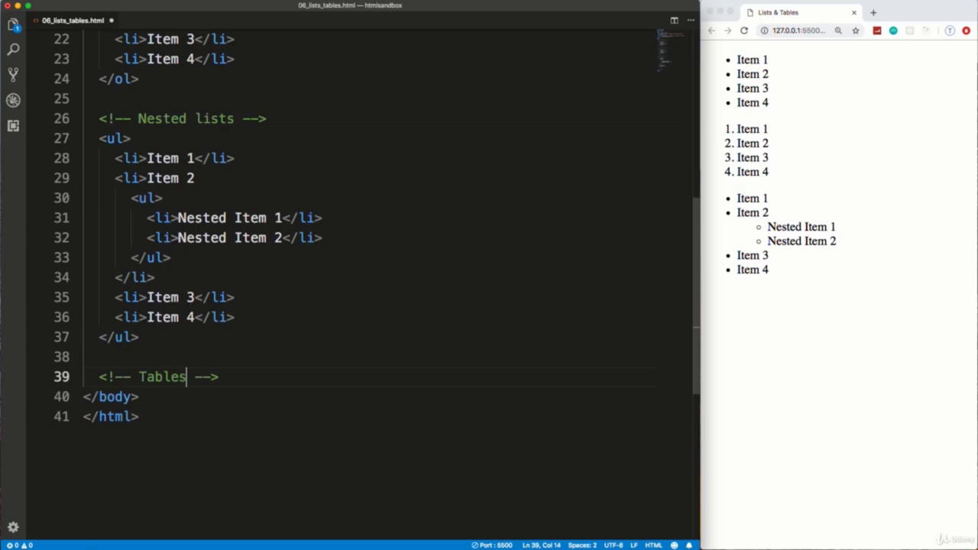
key("enter")
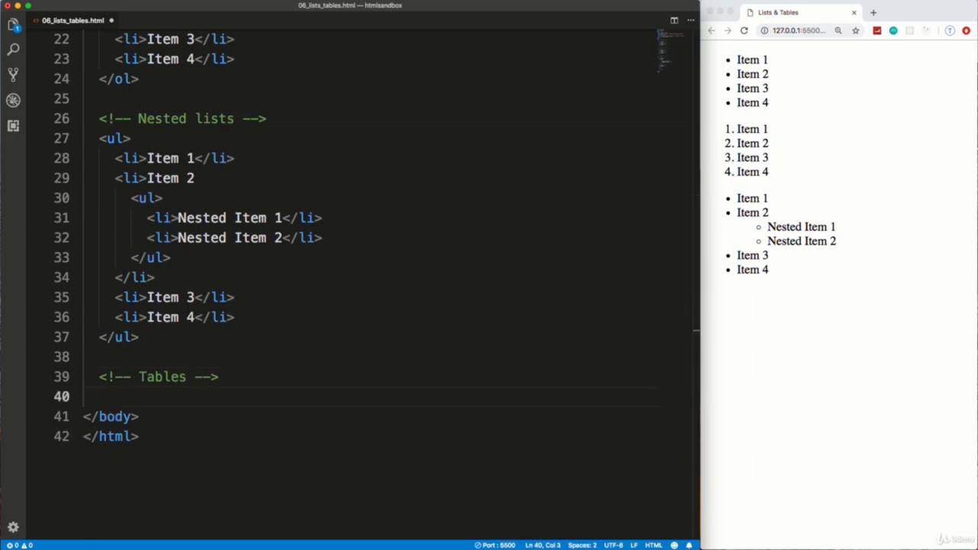
scroll("down", 3)
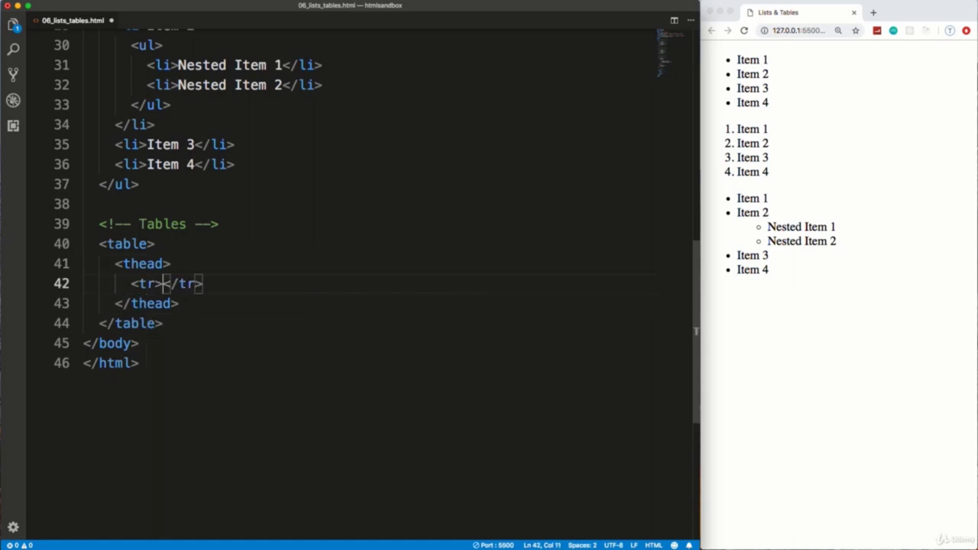
Fill the header row with First Name, Last Name and Email th cells
key("enter")
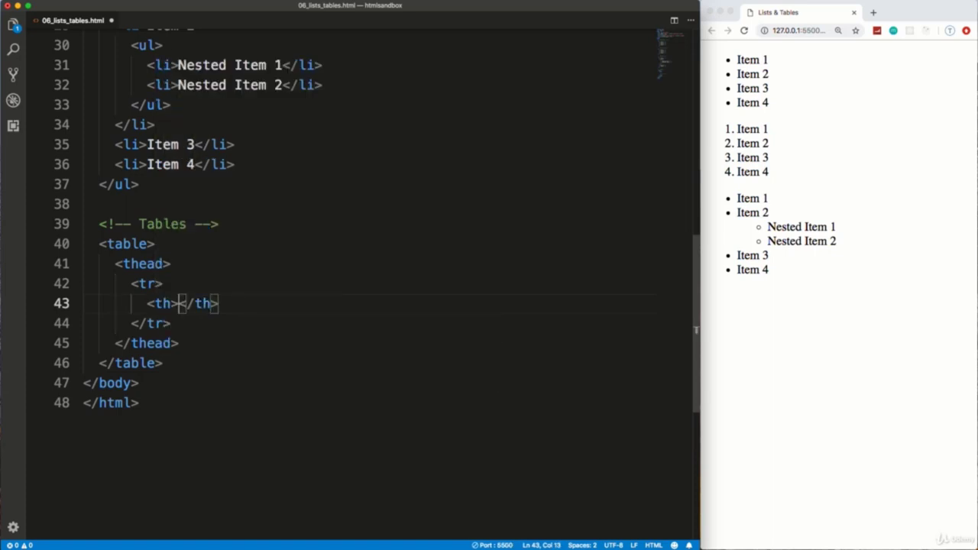
type("First Name")
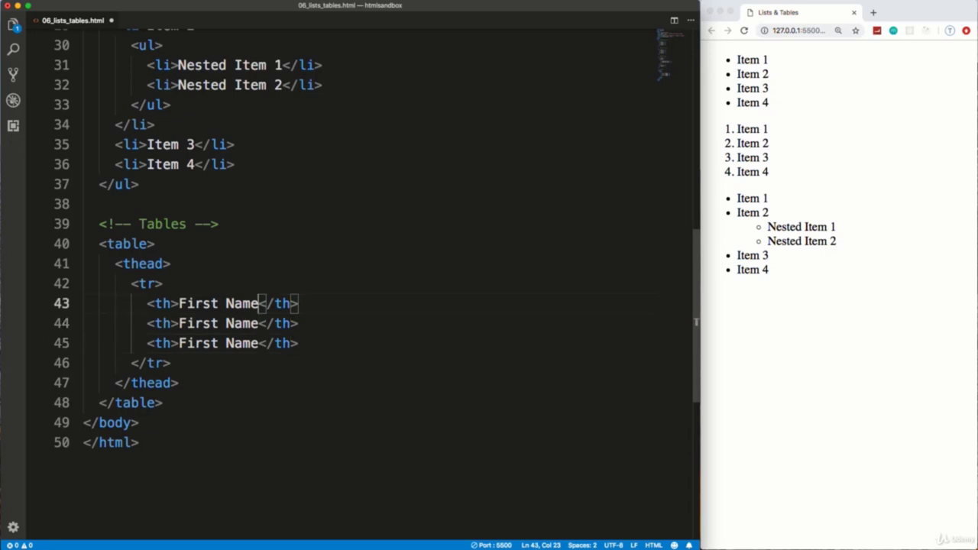
left_click(214, 323)
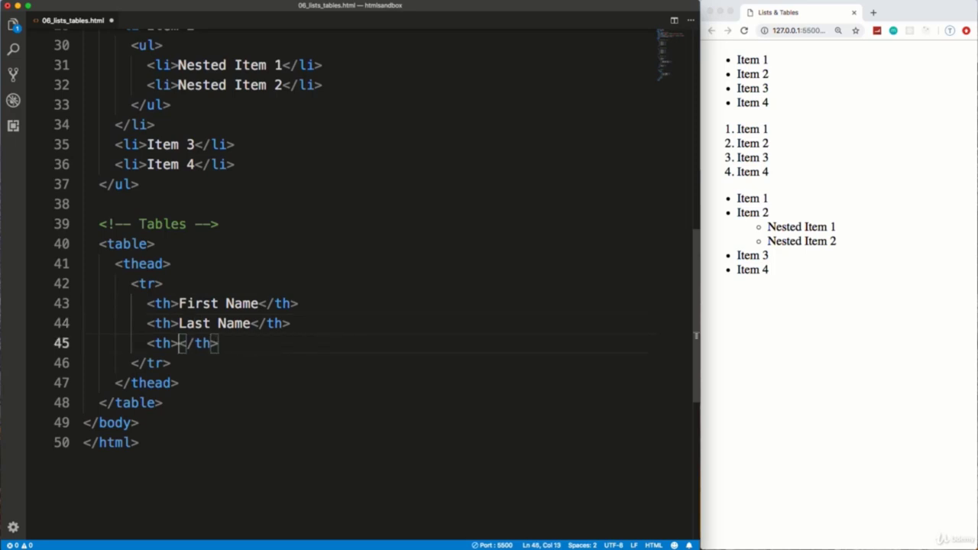
type("Email")
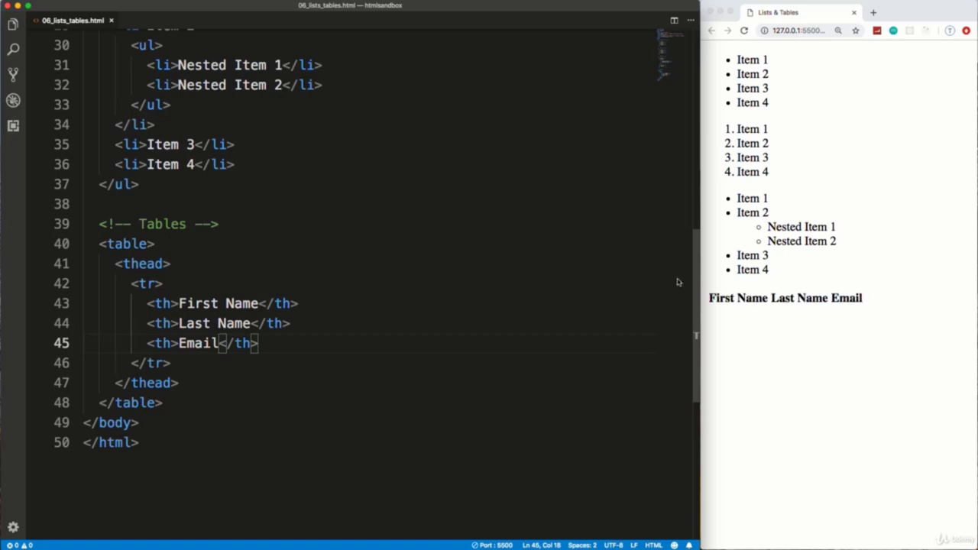
mouse_move(727, 302)
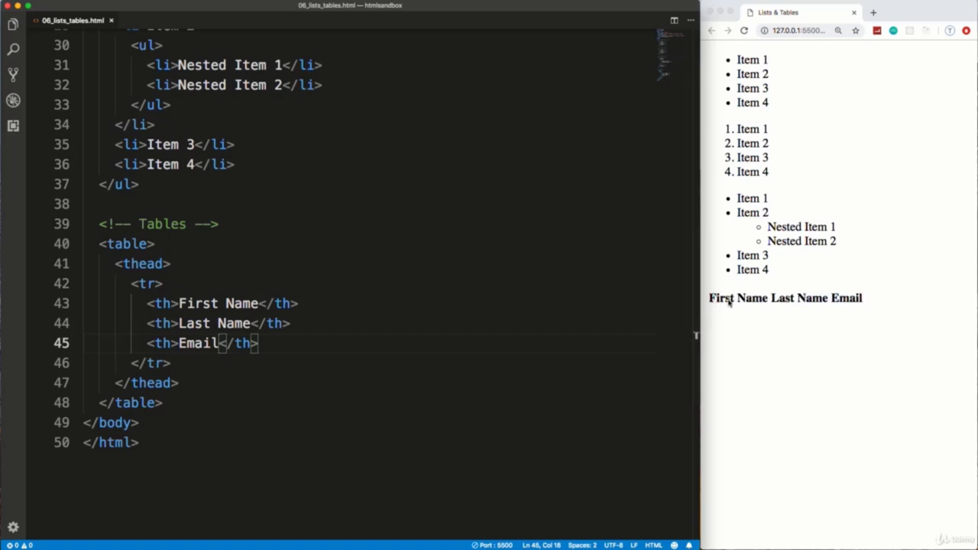
mouse_move(831, 339)
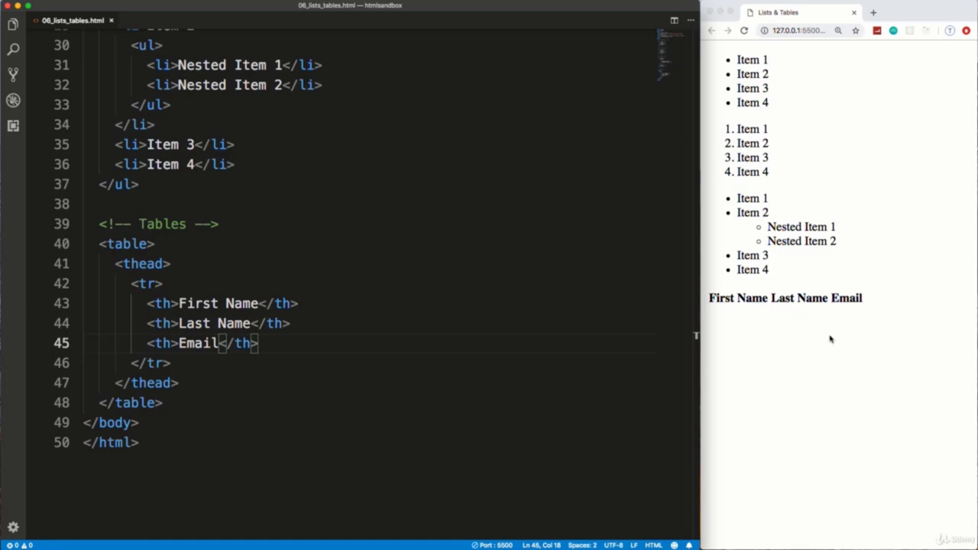
scroll("down", 3)
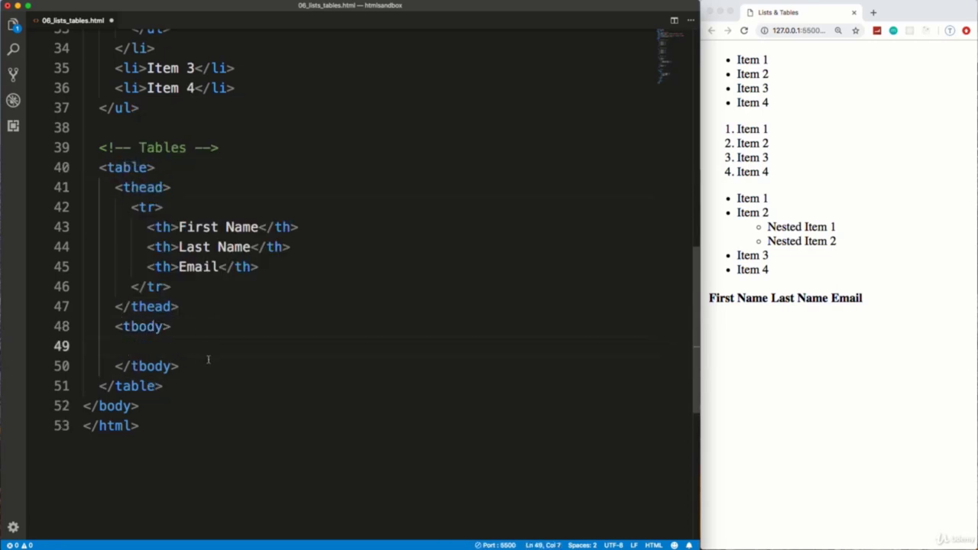
type("<tr></tr>")
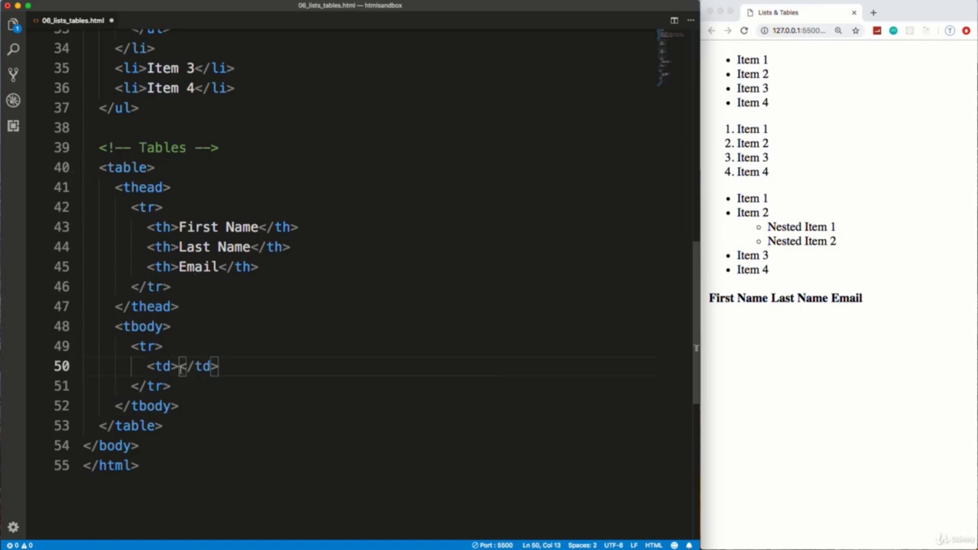
type("John")
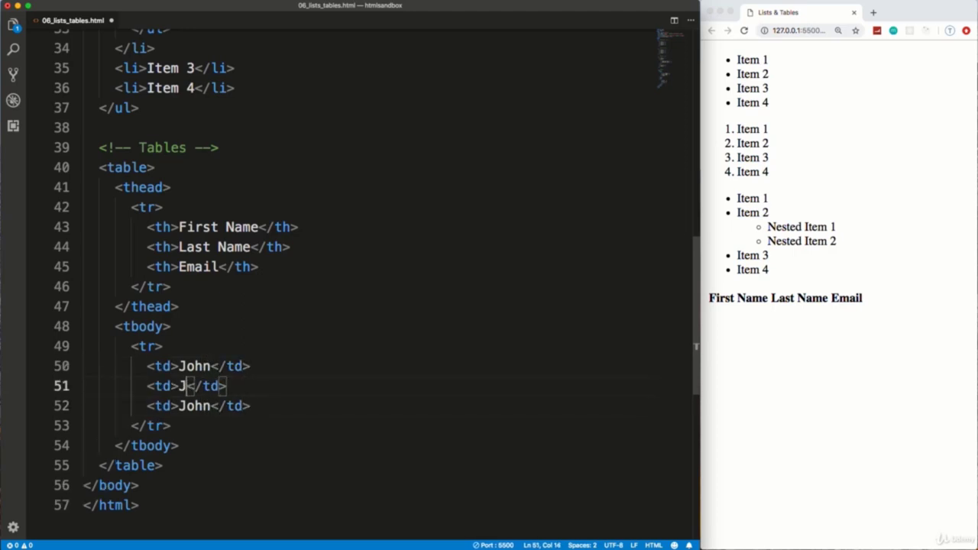
type("oe")
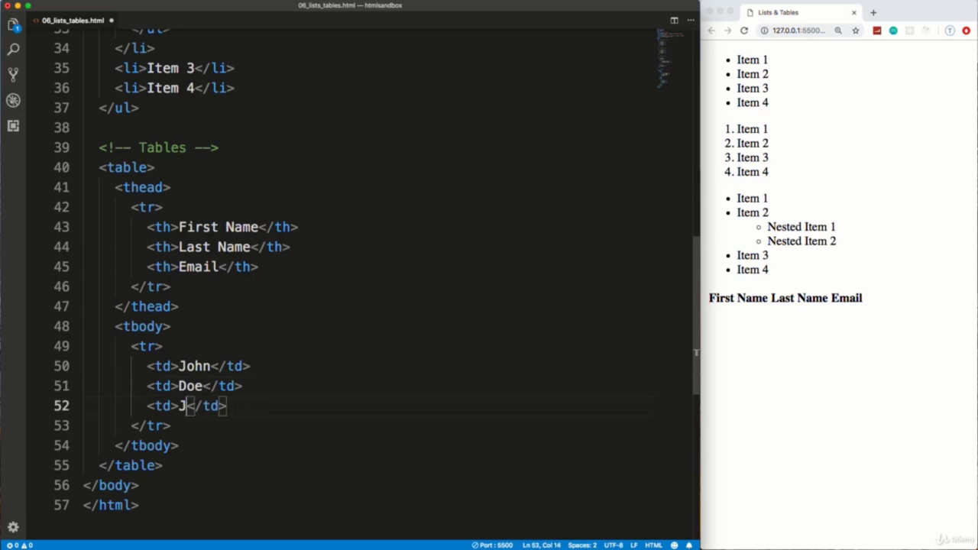
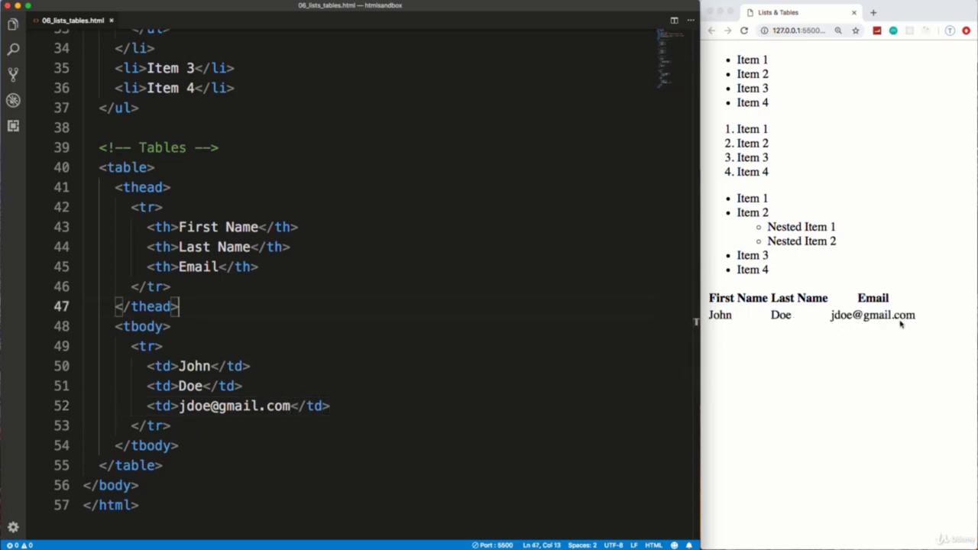
mouse_move(751, 319)
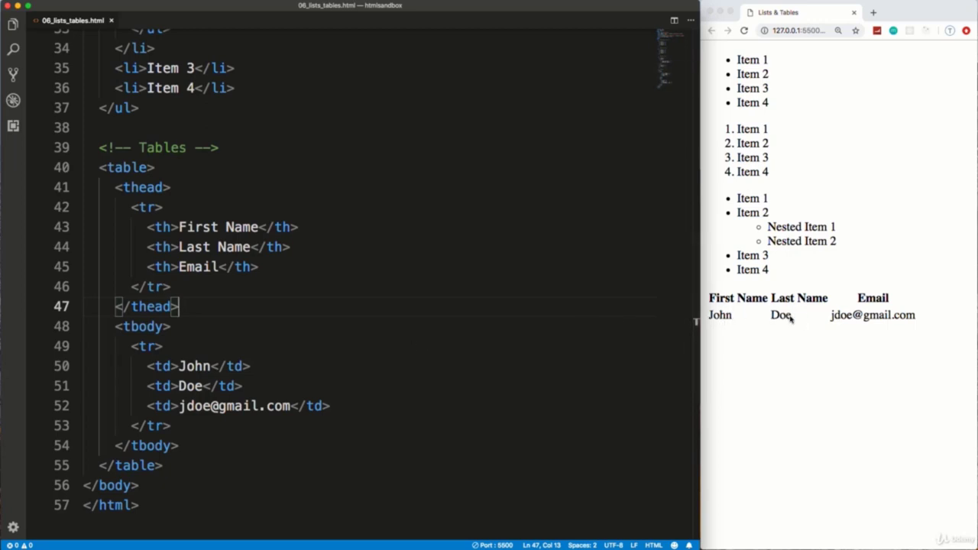
scroll("down", 3)
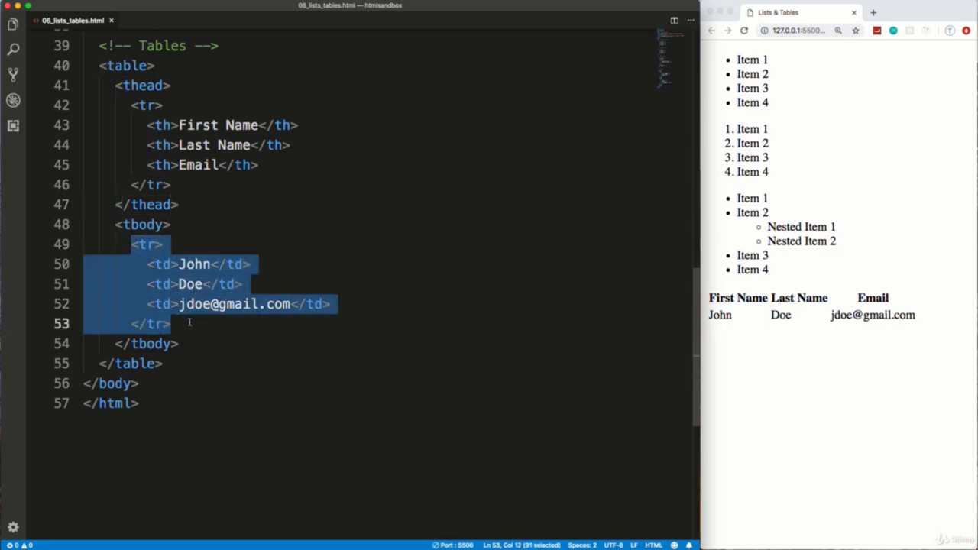
key("cmd+v")
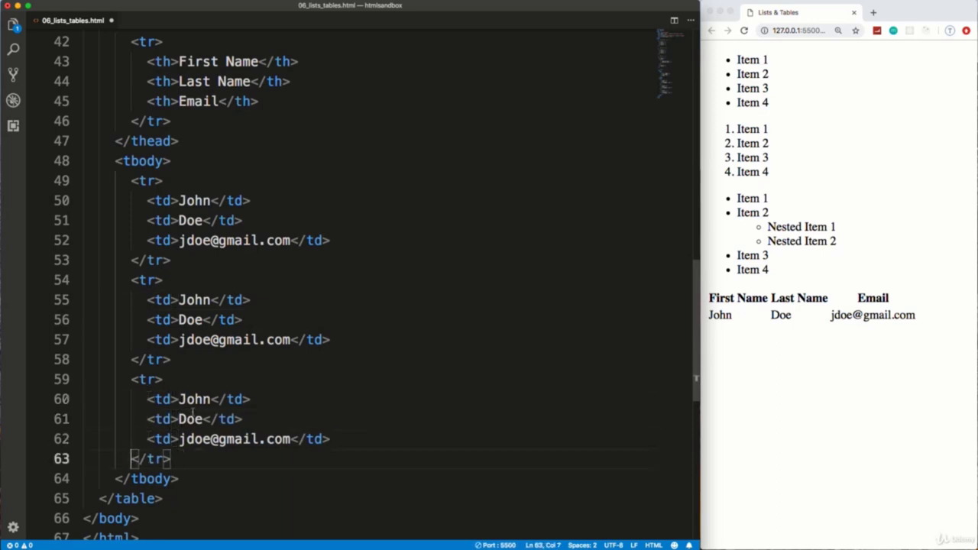
type("Kate")
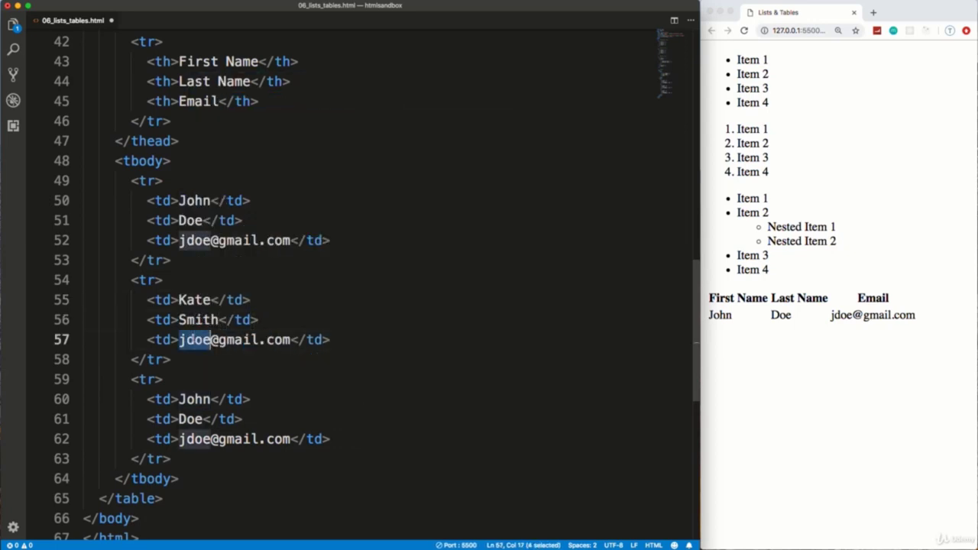
type("kate")
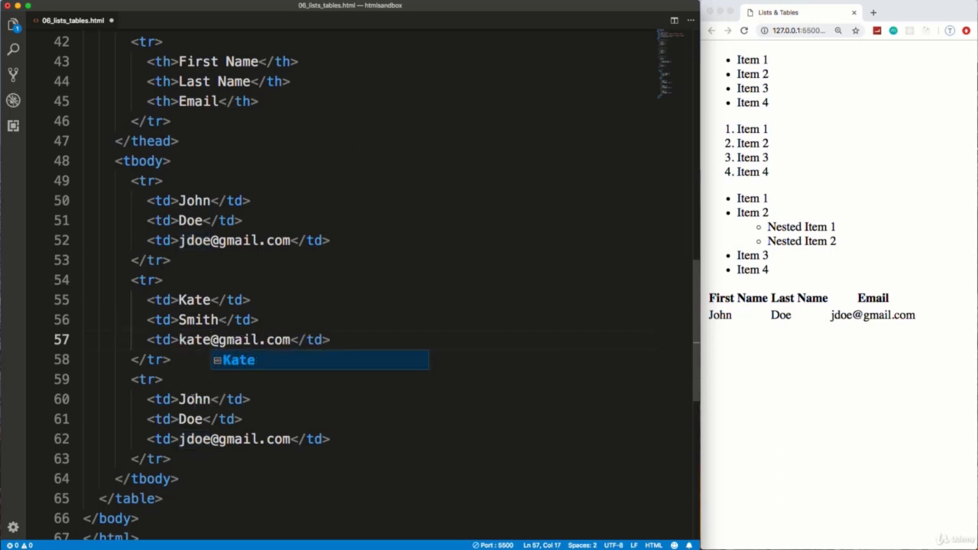
type("Jeff")
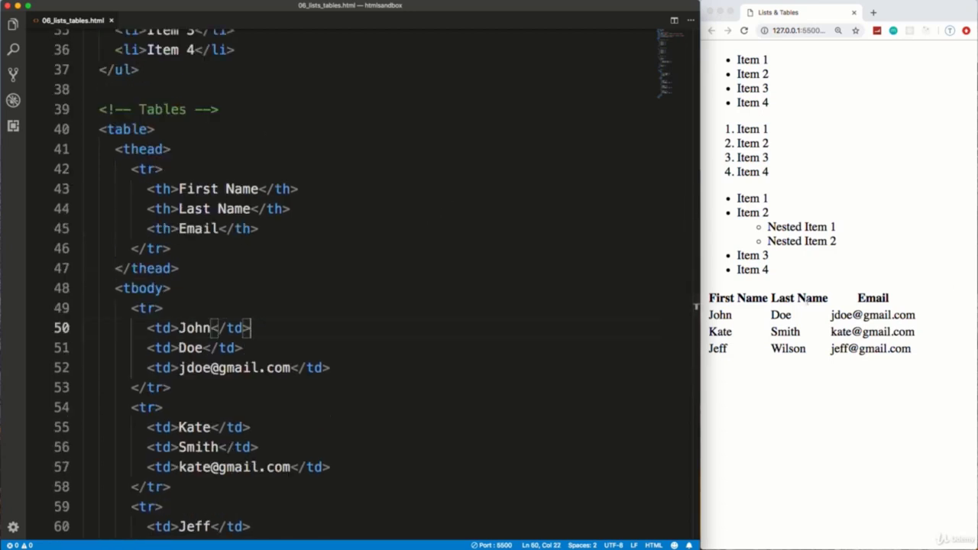
Give the opening table tag an inline style of width: 600px
double_click(126, 129)
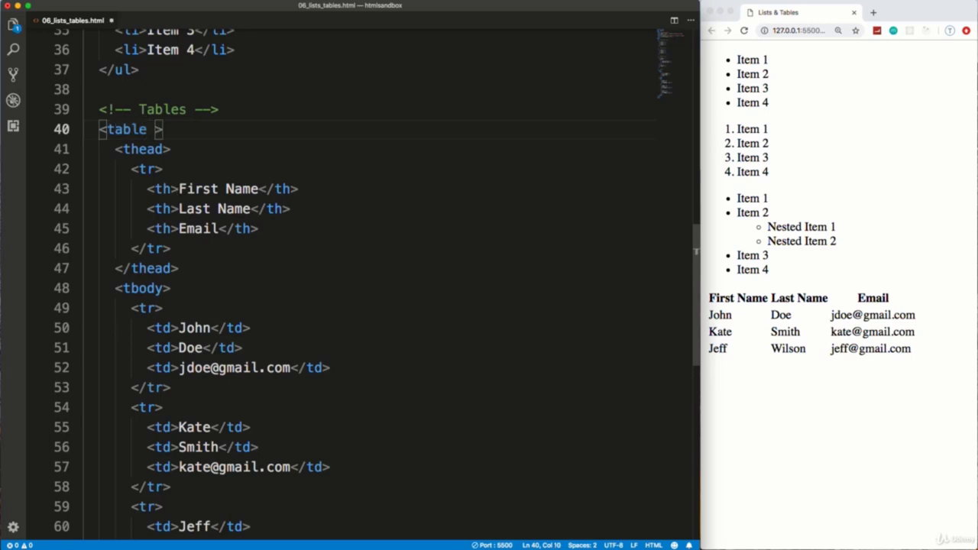
type("sty")
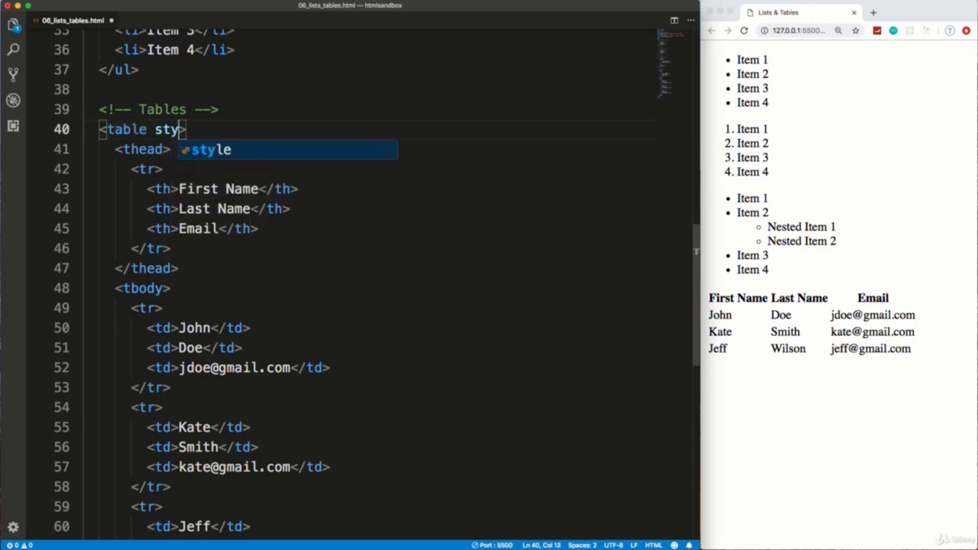
key("Tab")
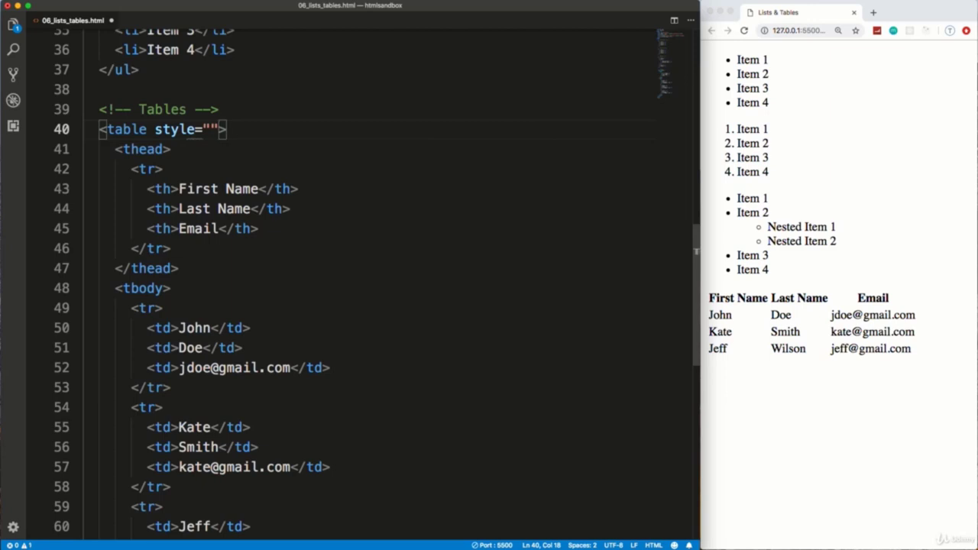
type("width: 600")
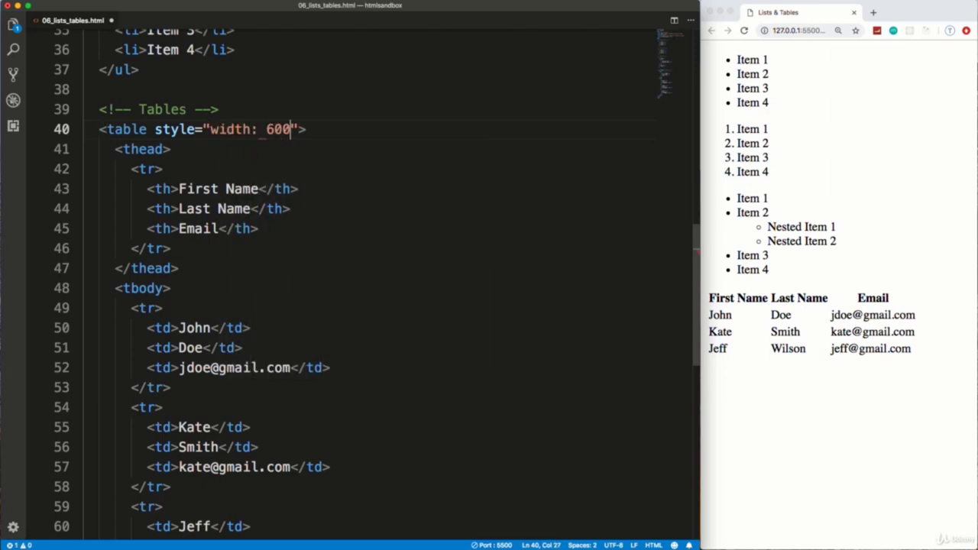
type("px")
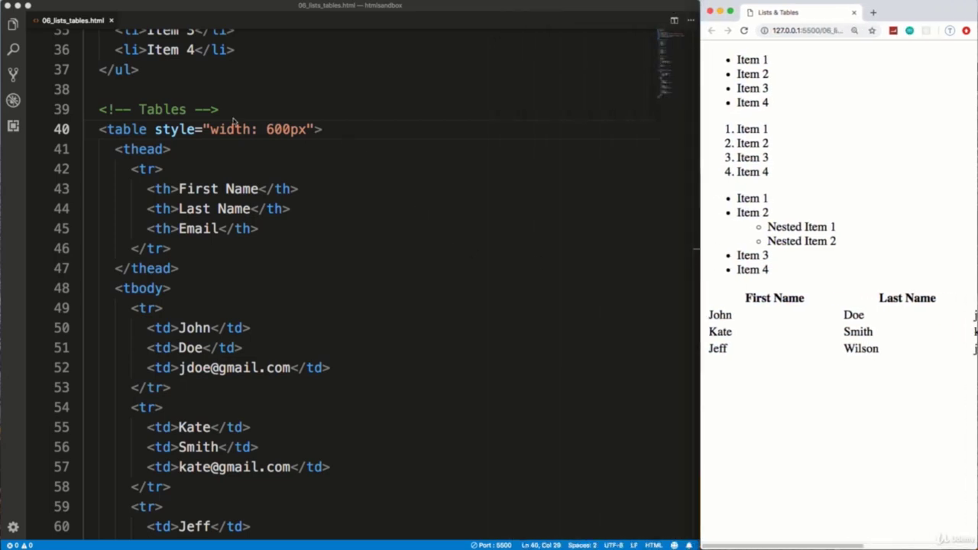
double_click(173, 129)
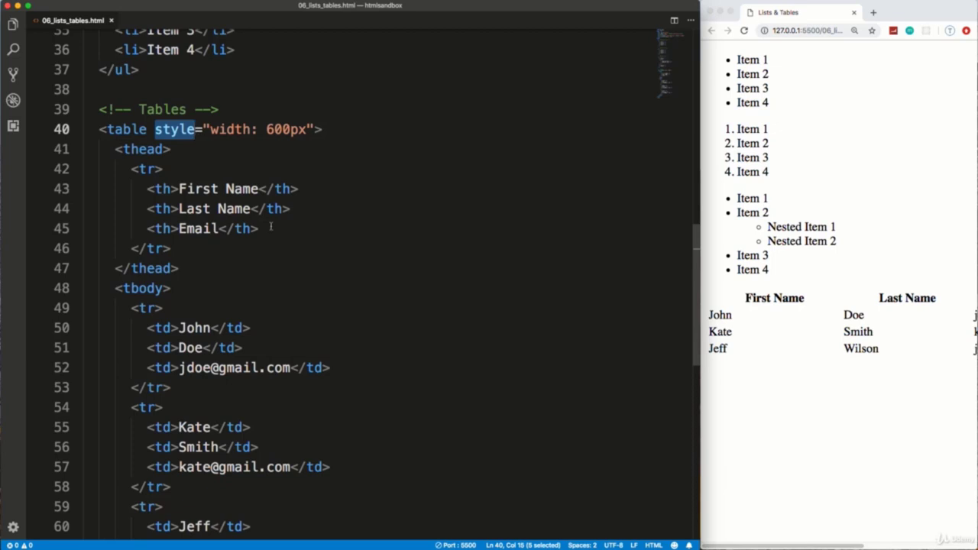